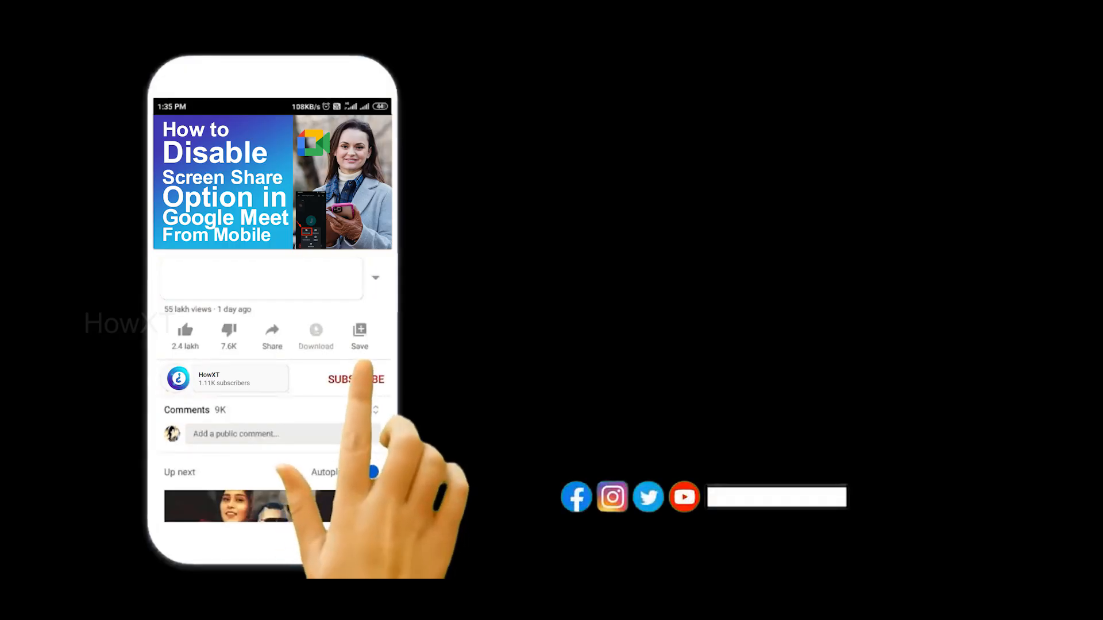
Open a new Chrome tab beside the fill-in-the-blanks form tab
left_click(354, 379)
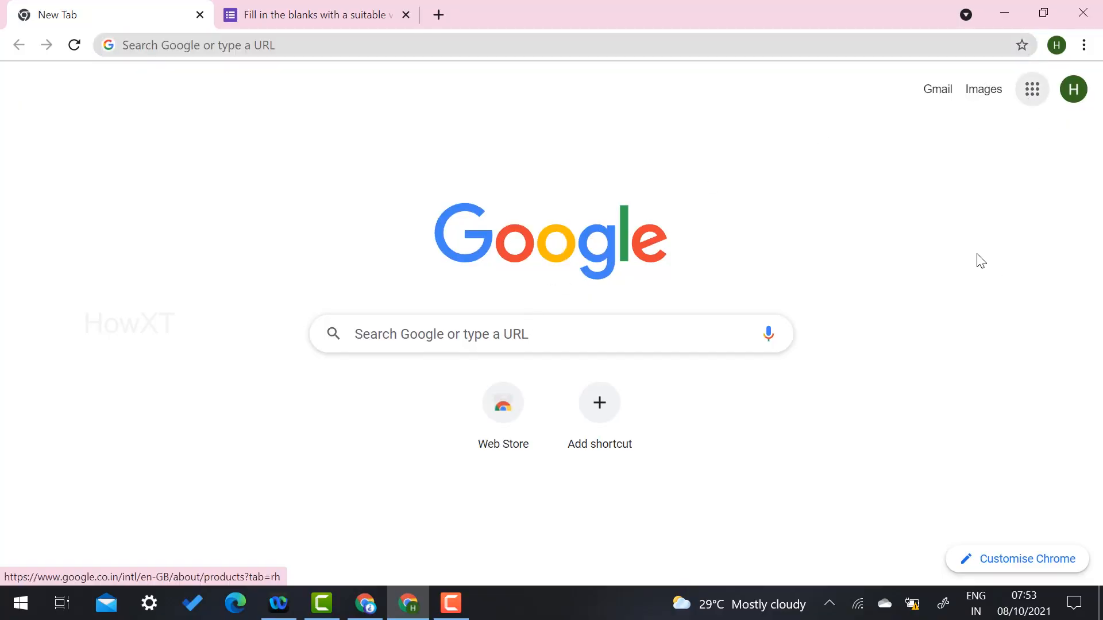
Launch Google Forms from the Google apps grid
left_click(1032, 89)
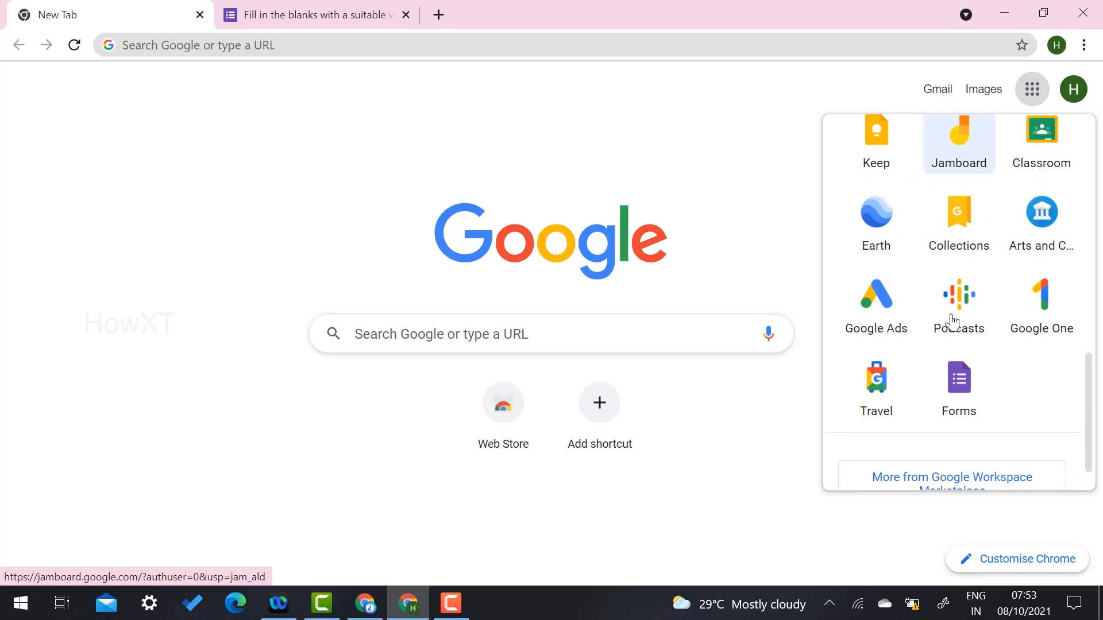
left_click(959, 378)
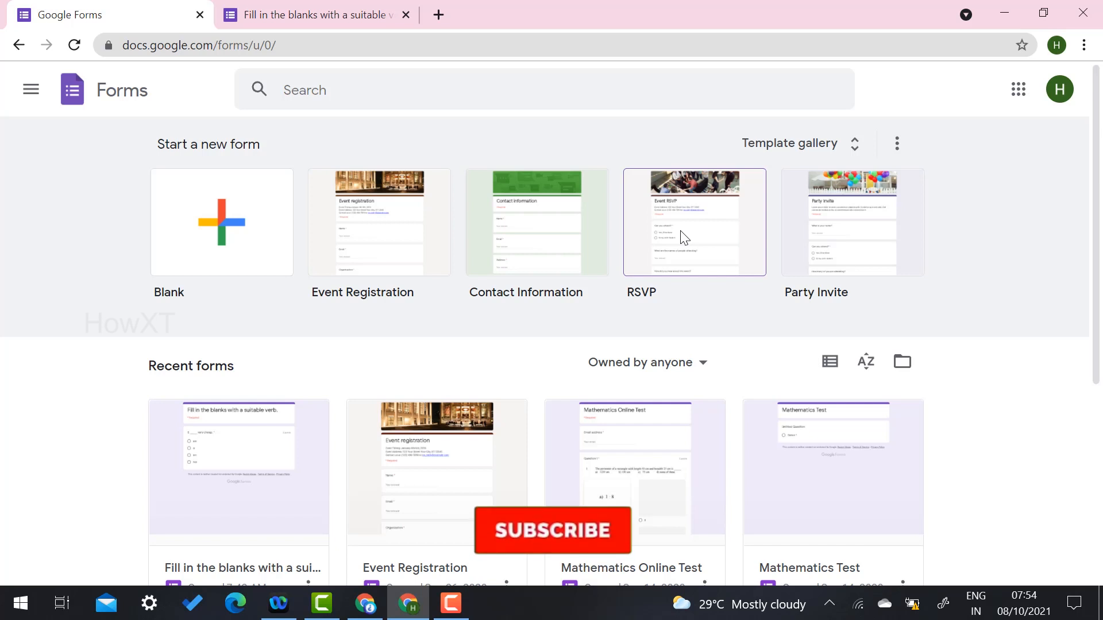
Open the 'Fill in the blanks' form and view its Responses page showing 0 responses
left_click(552, 530)
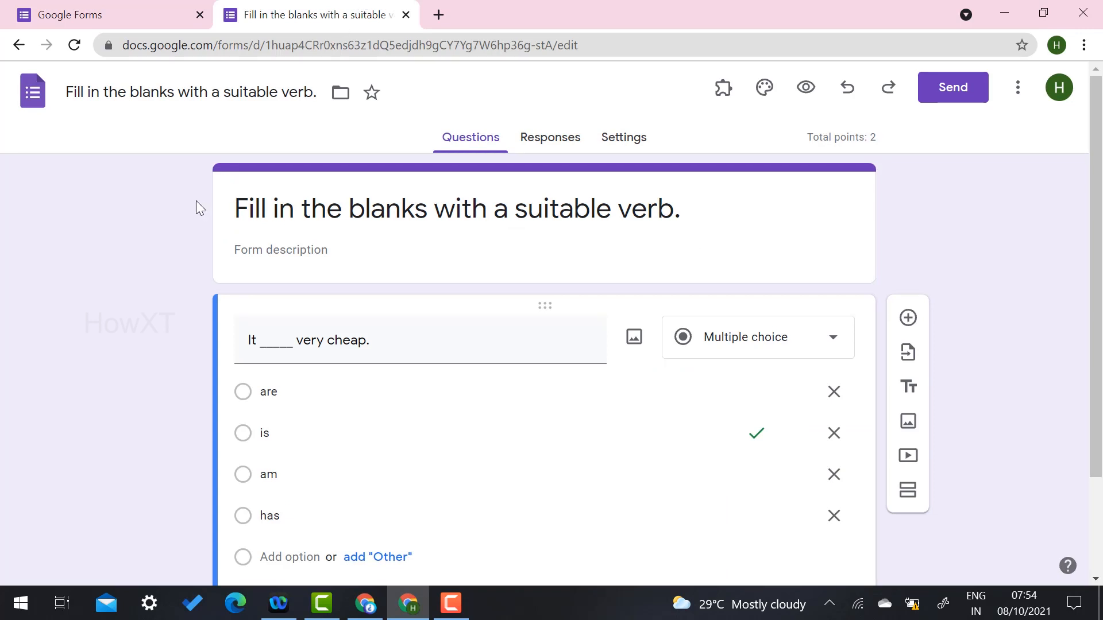
mouse_move(806, 87)
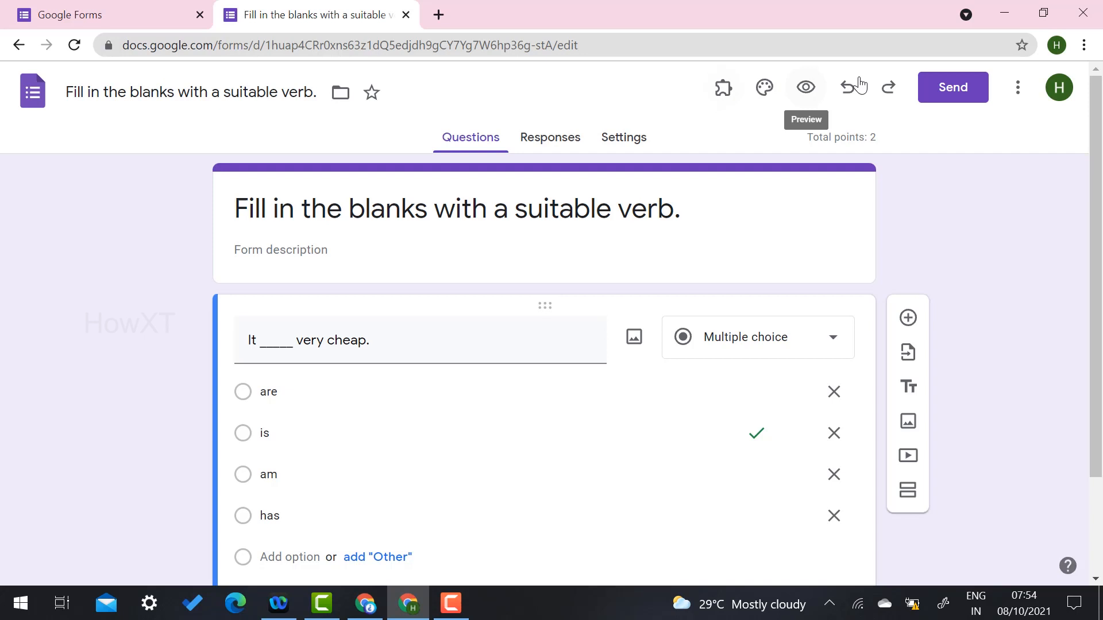
mouse_move(853, 97)
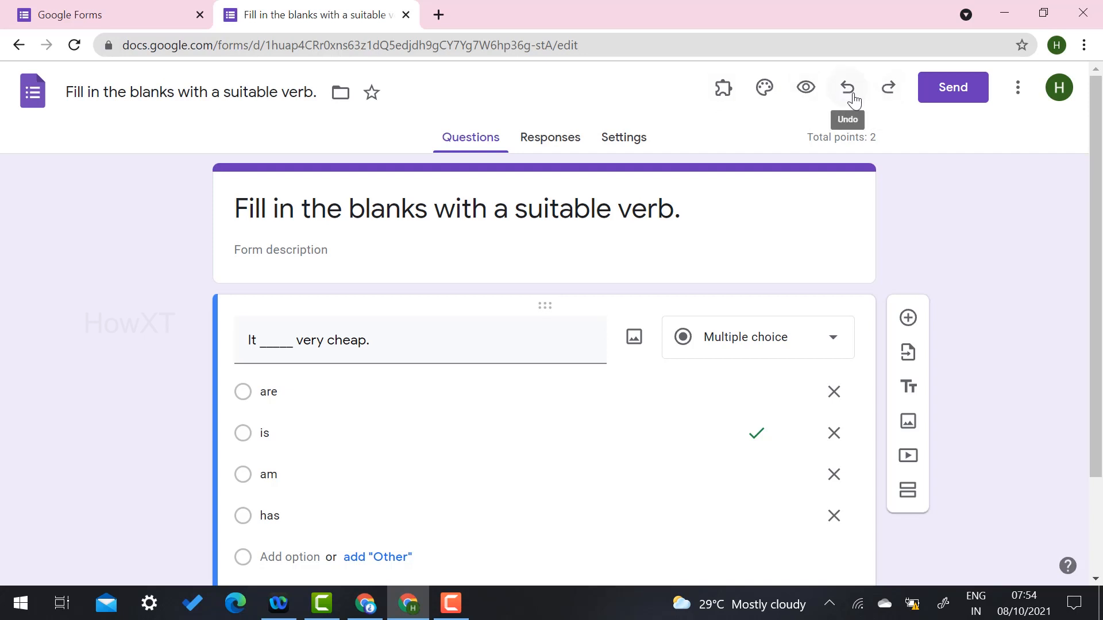
mouse_move(506, 144)
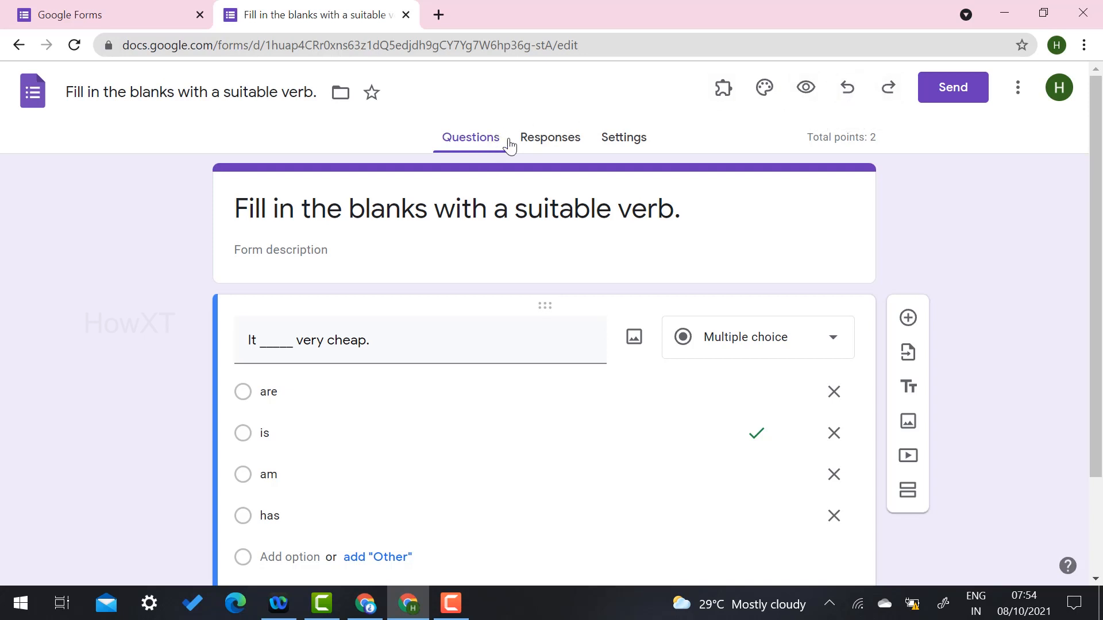
mouse_move(640, 147)
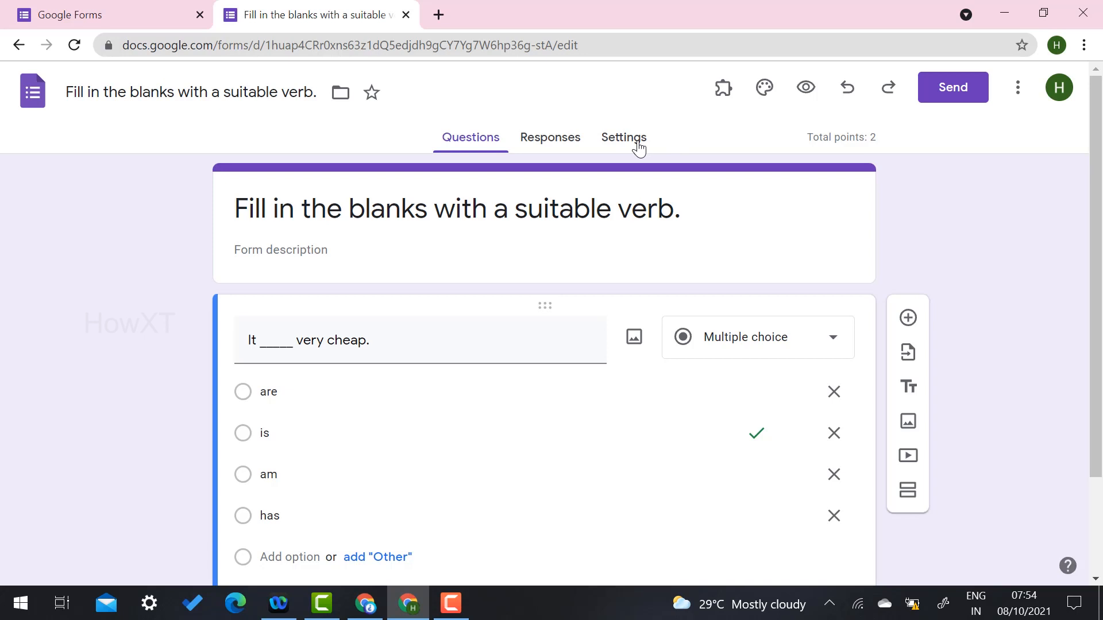
mouse_move(621, 148)
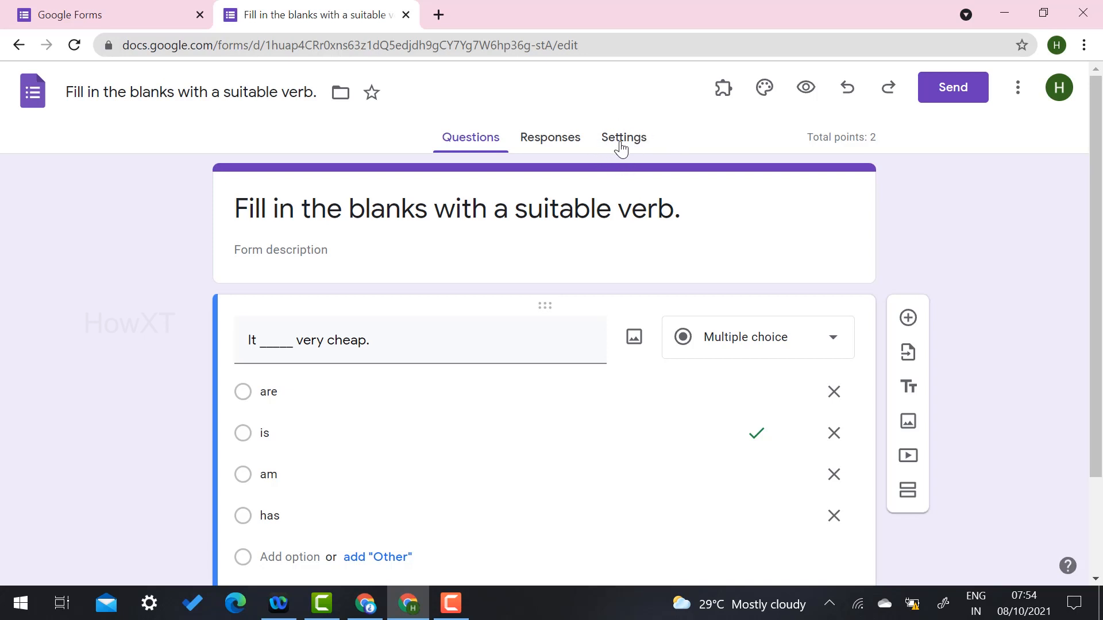
mouse_move(479, 133)
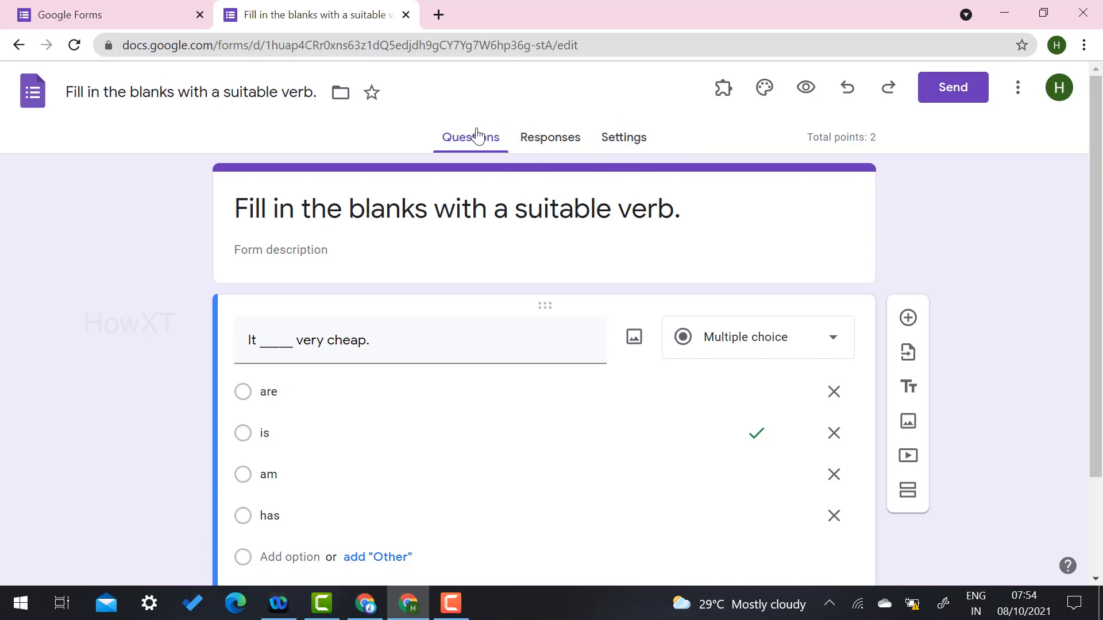
mouse_move(543, 144)
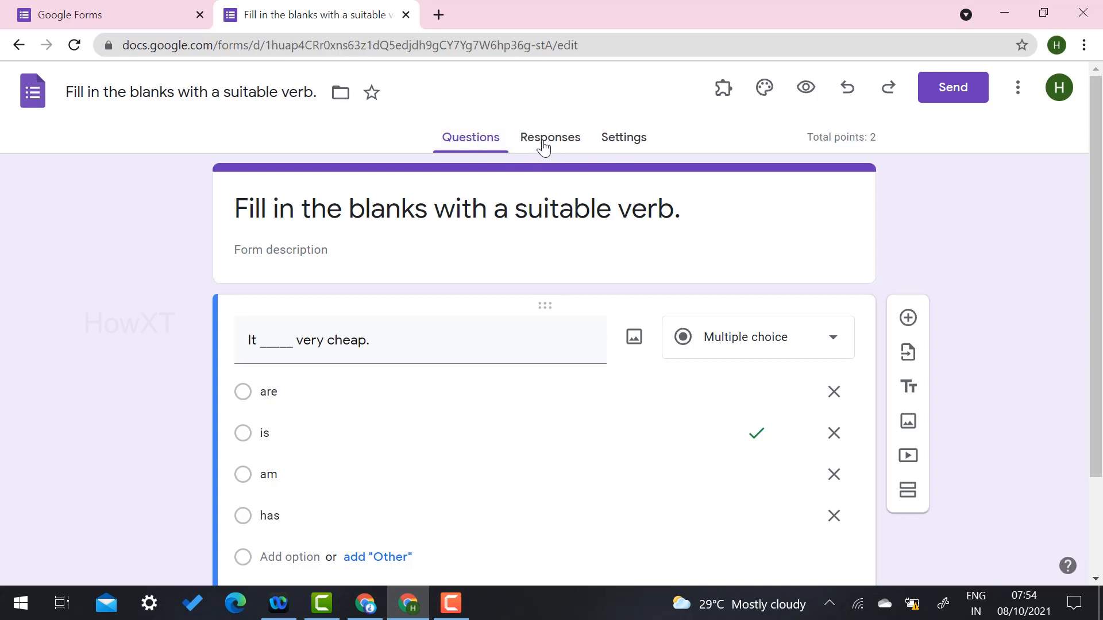
left_click(551, 138)
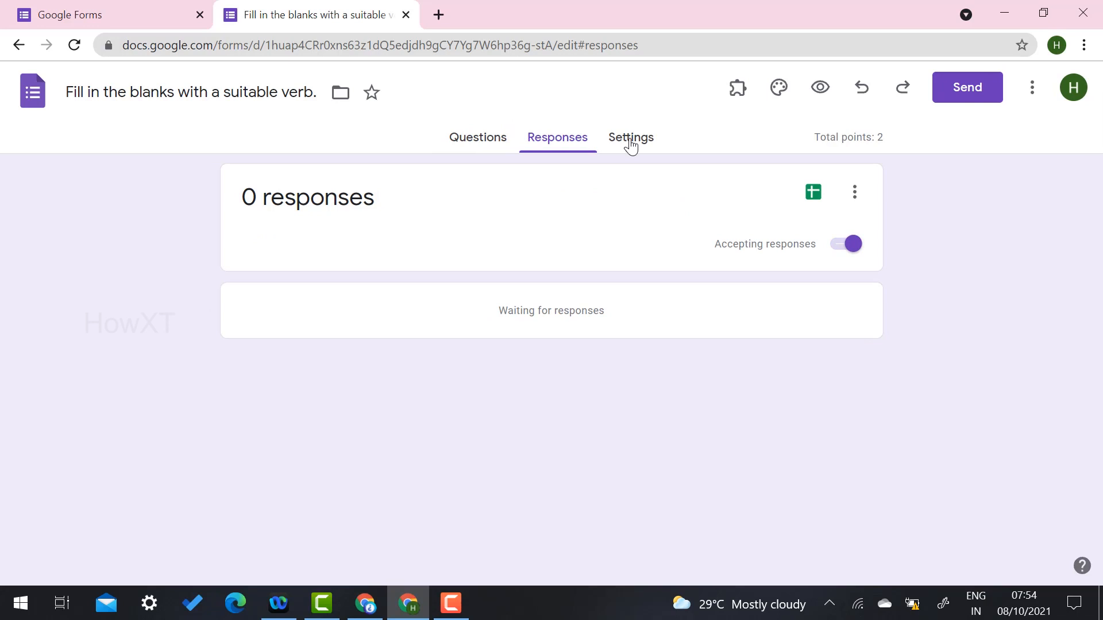
In the form's Settings, switch off 'Make this a quiz'
left_click(631, 137)
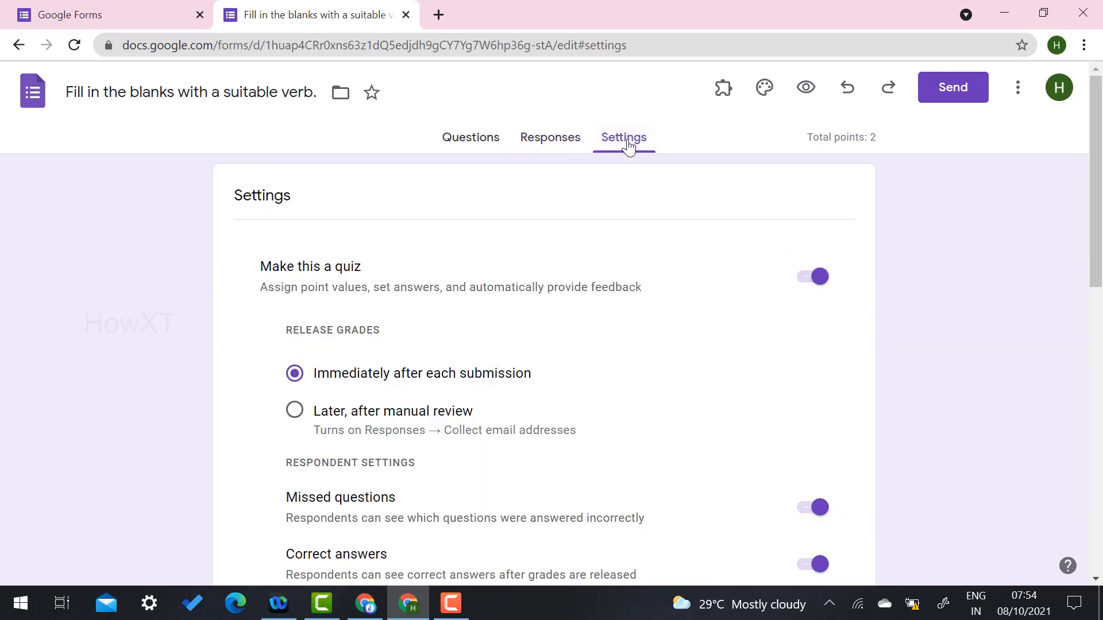
mouse_move(445, 293)
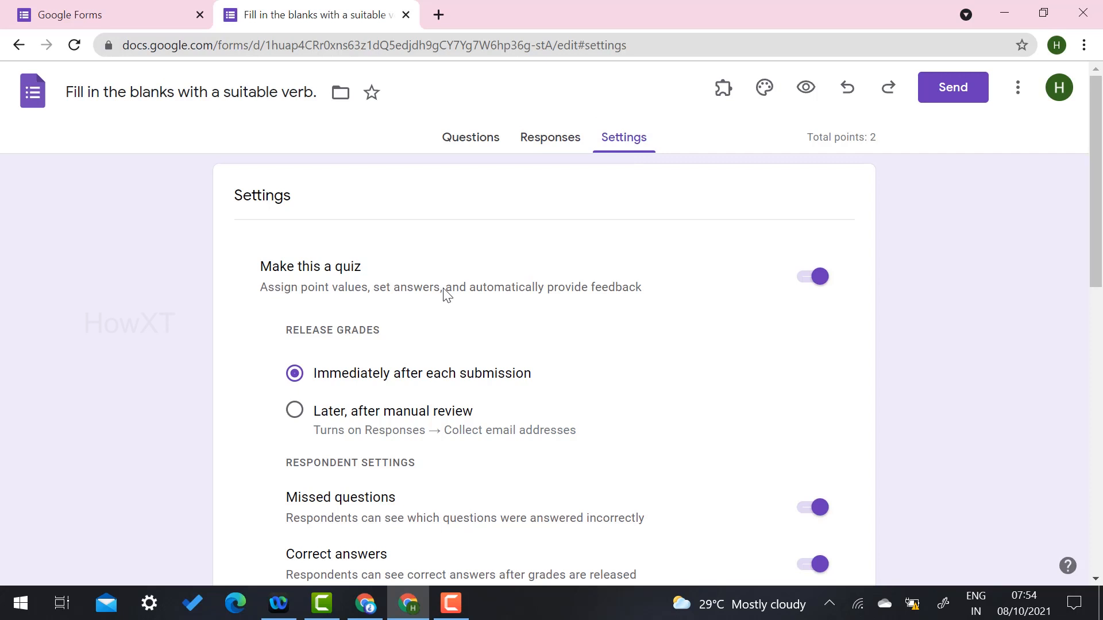
scroll("down", 3)
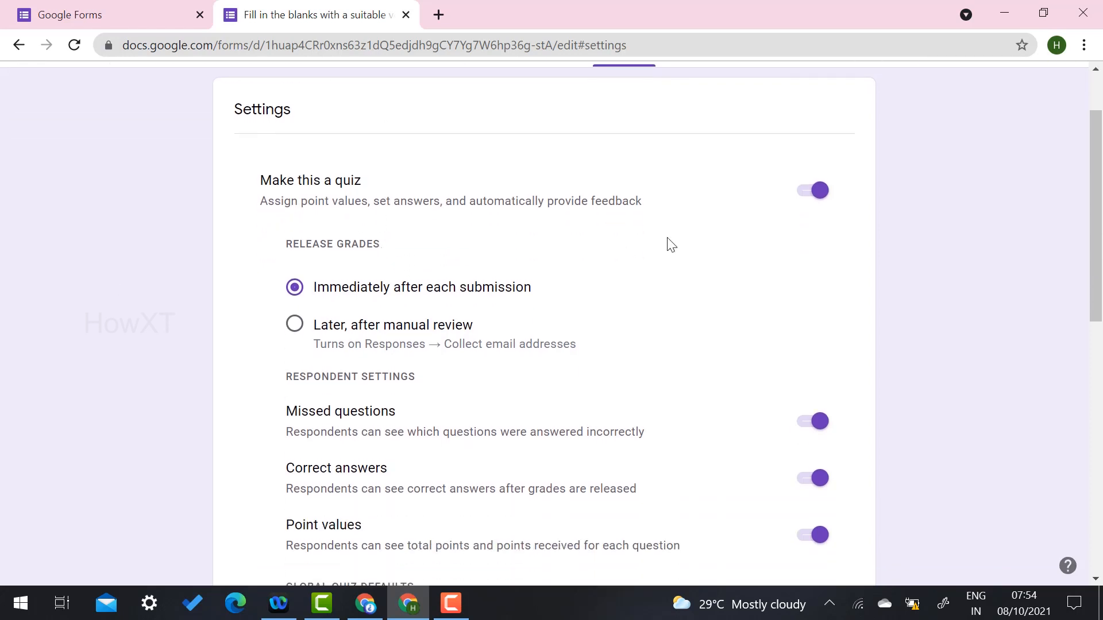
mouse_move(811, 190)
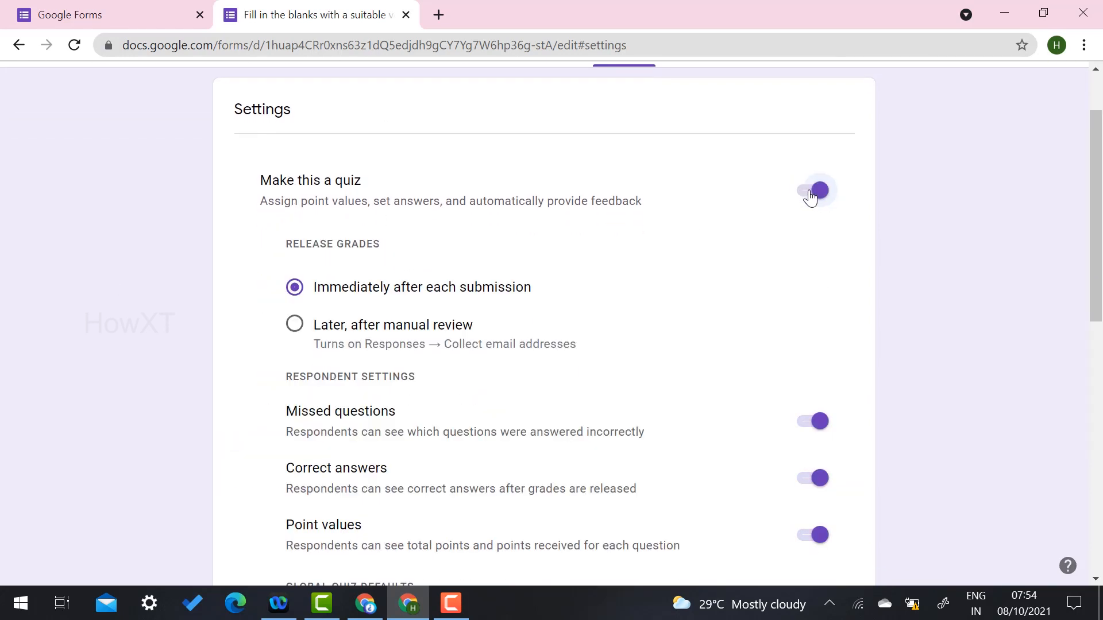
scroll("down", 3)
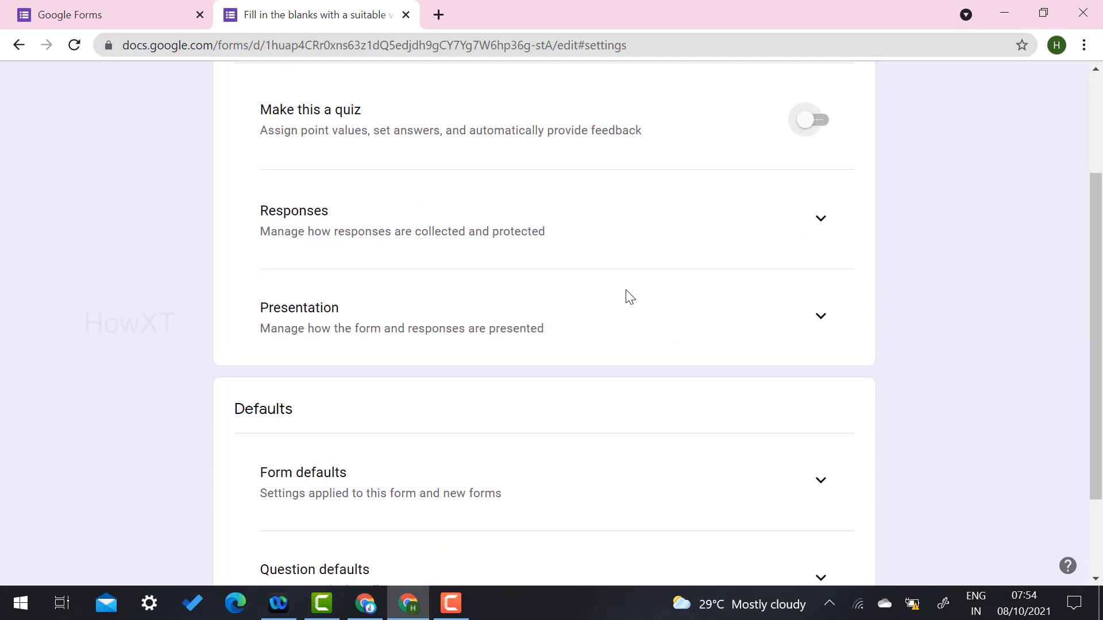
scroll("up", 3)
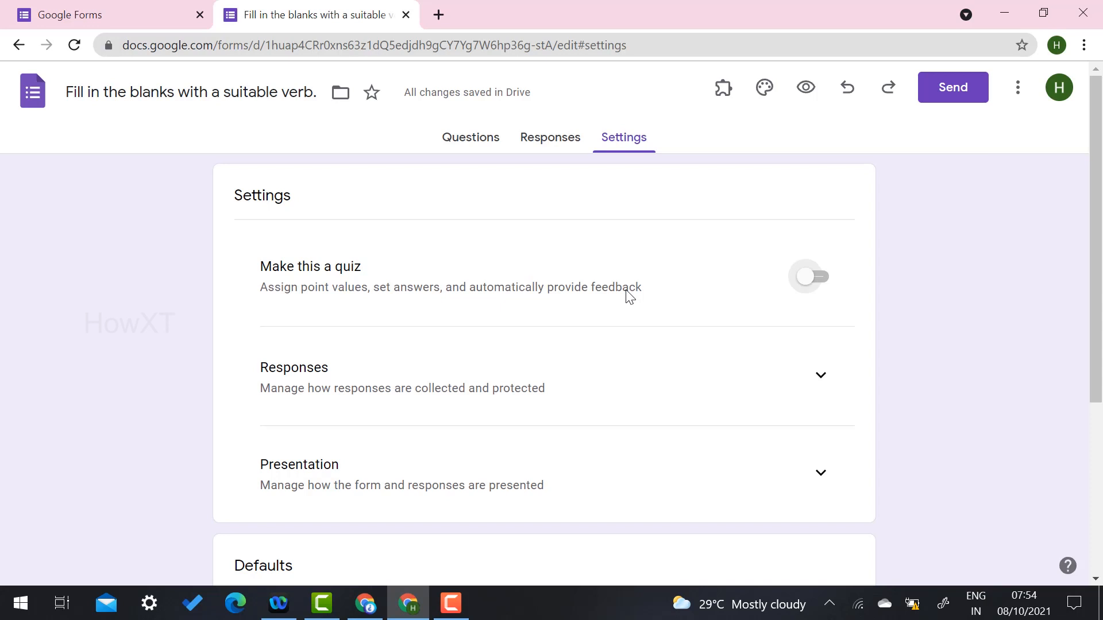
scroll("down", 3)
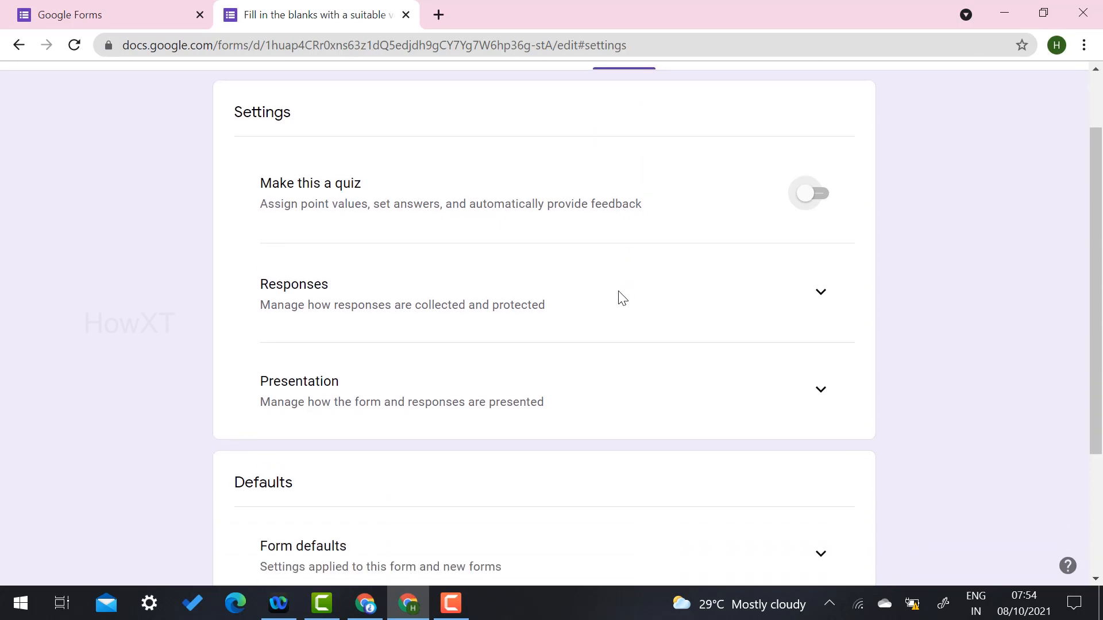
Expand the Responses settings and turn off the 'submit another response' link option
left_click(820, 290)
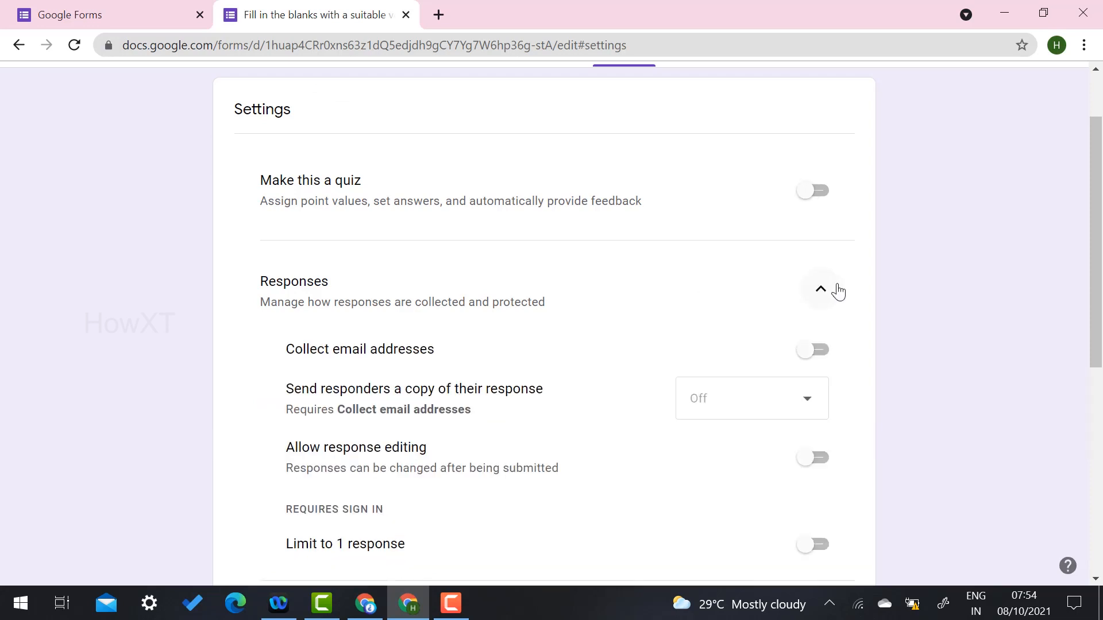
scroll("down", 3)
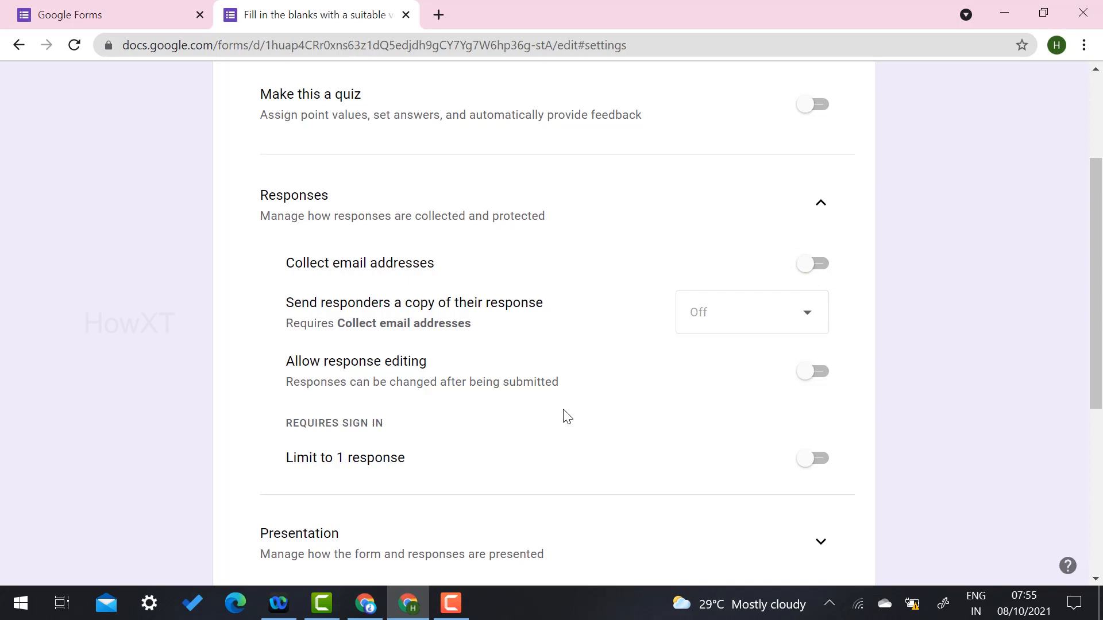
mouse_move(836, 394)
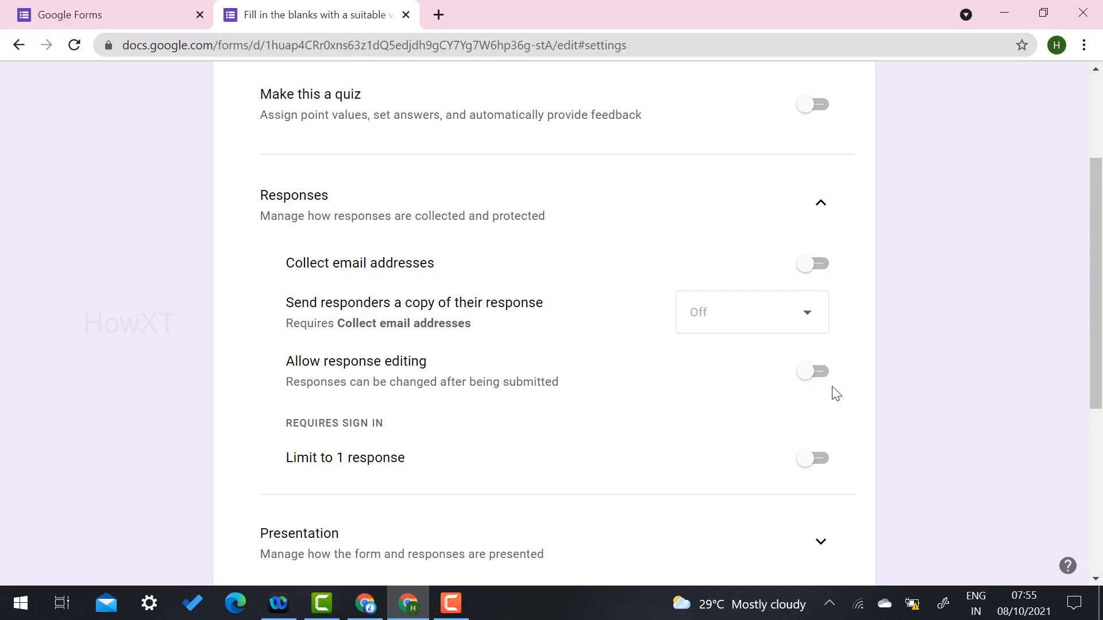
scroll("down", 3)
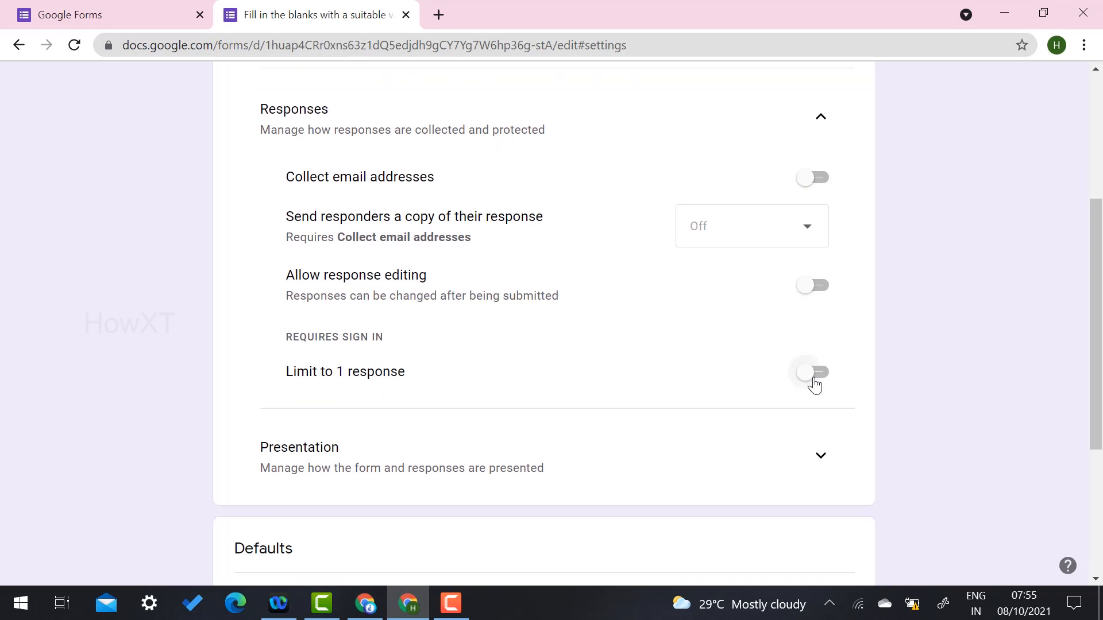
left_click(811, 372)
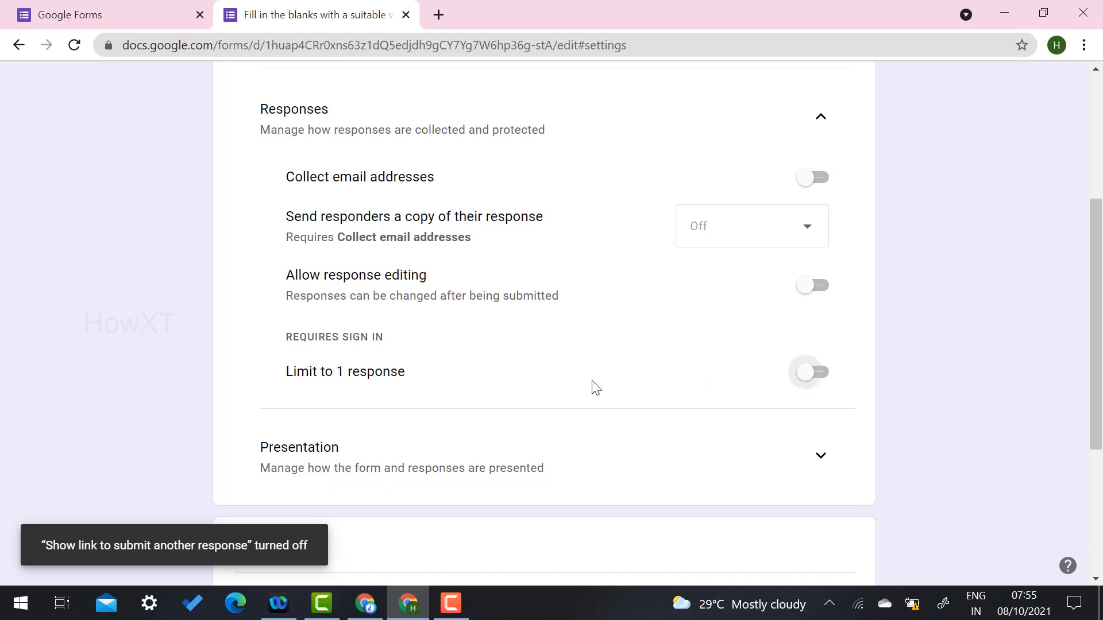
Review the Presentation settings, then return to the question editor
left_click(821, 455)
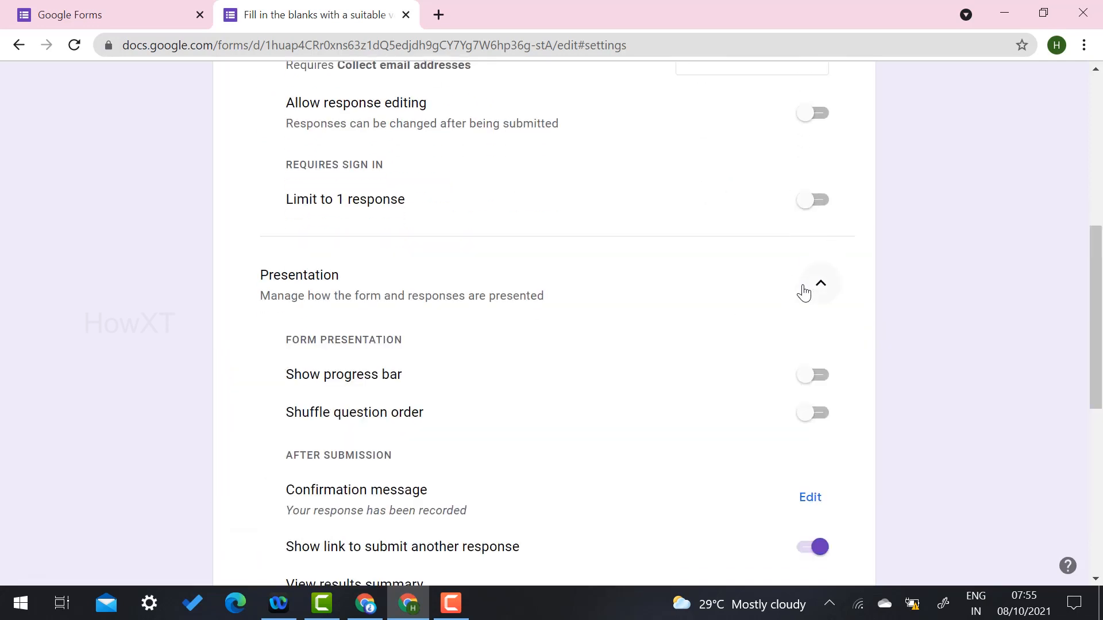
mouse_move(739, 401)
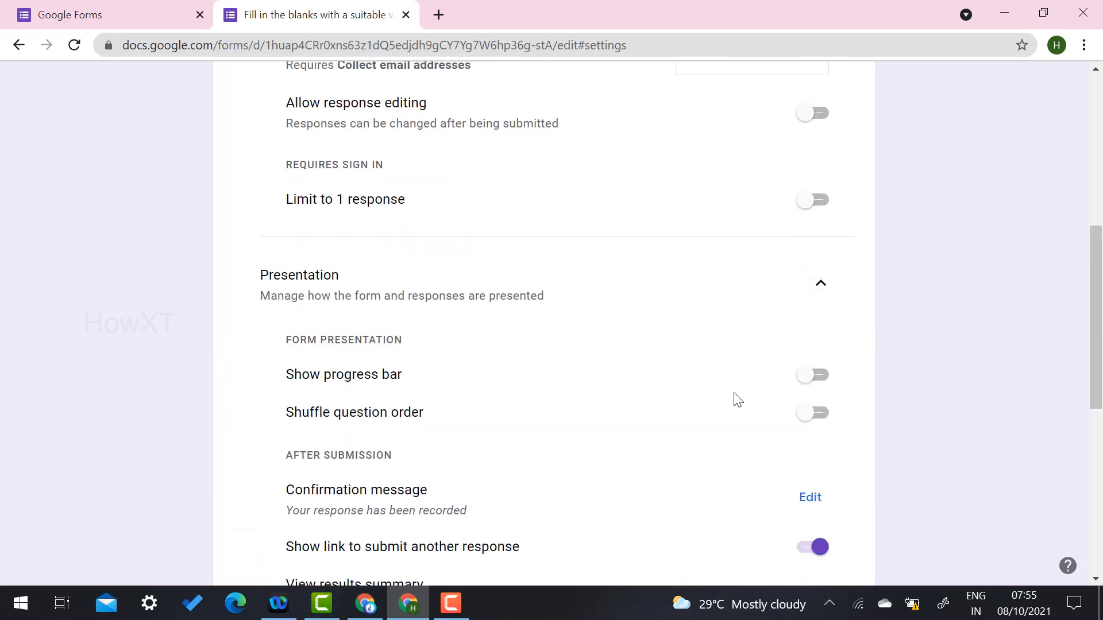
scroll("down", 3)
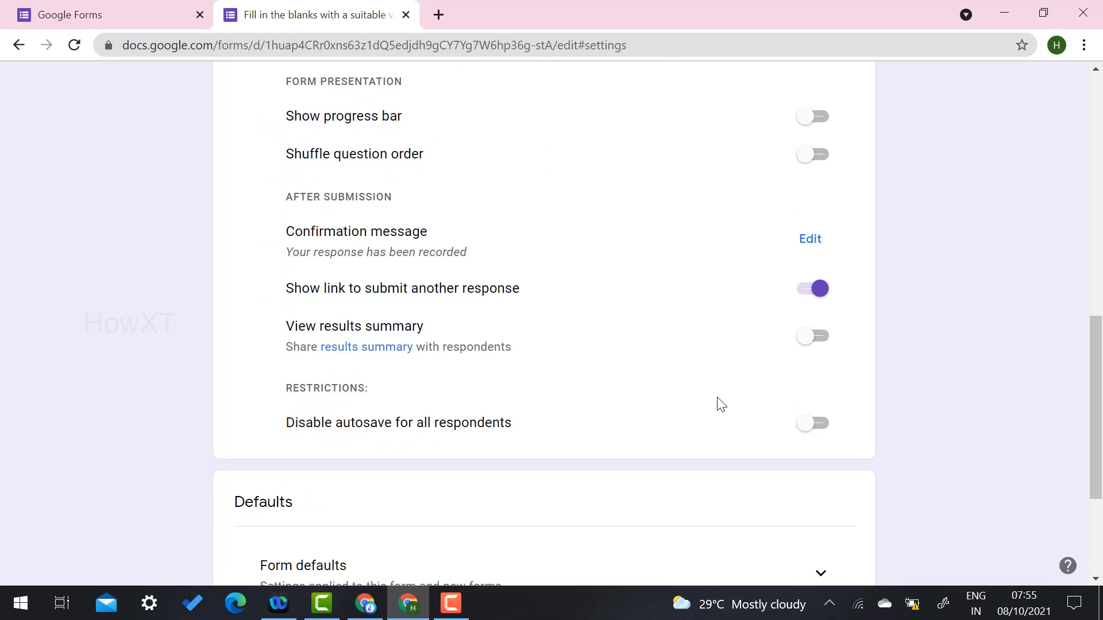
mouse_move(468, 354)
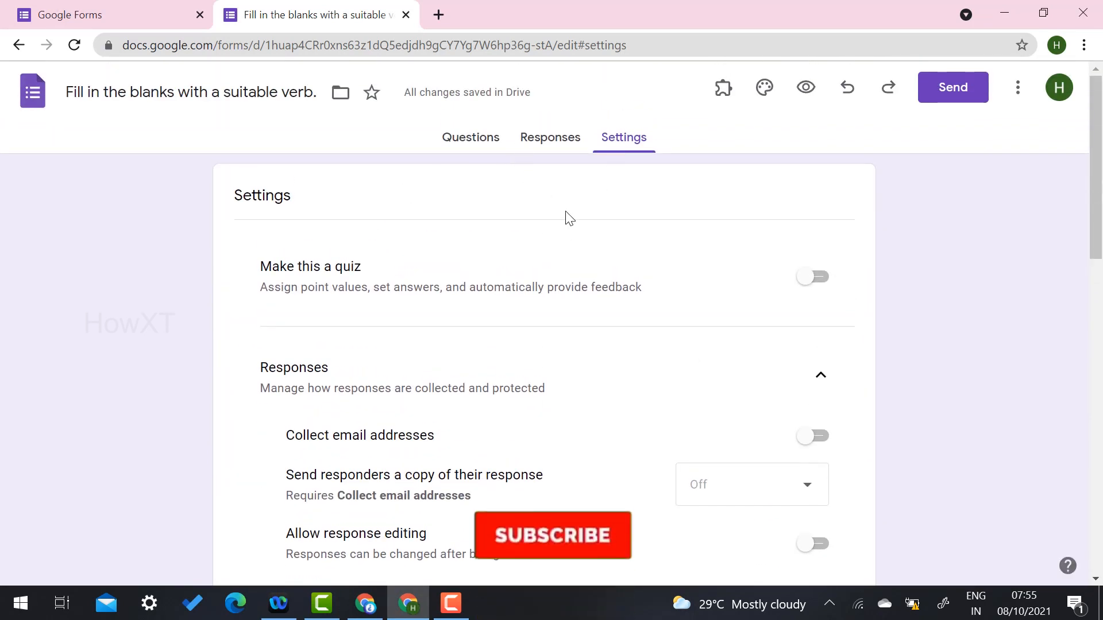
left_click(470, 137)
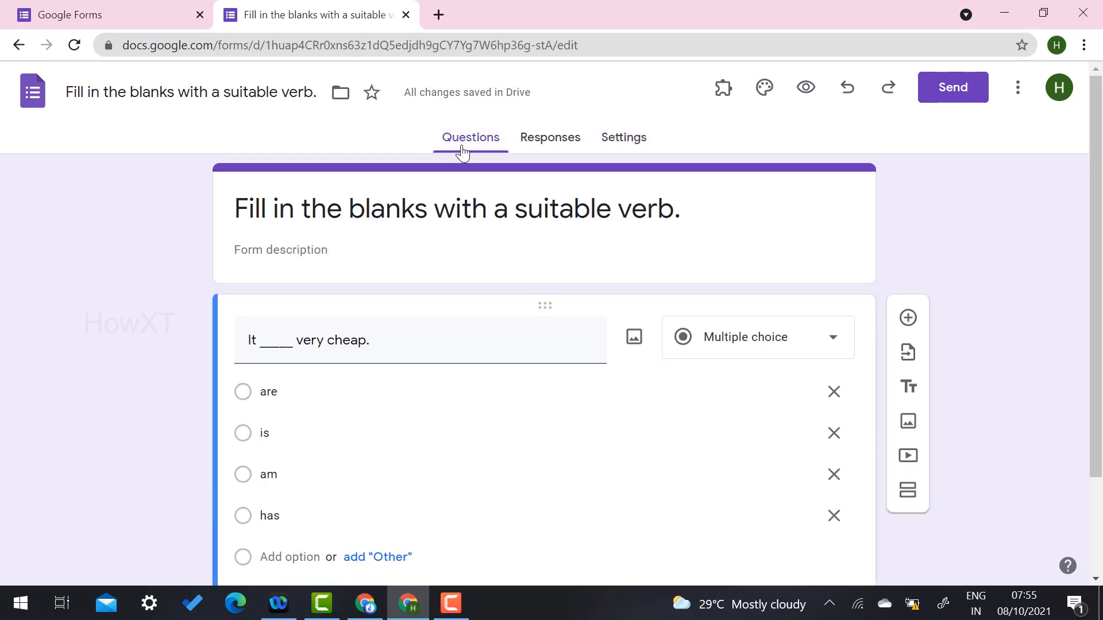
left_click(624, 138)
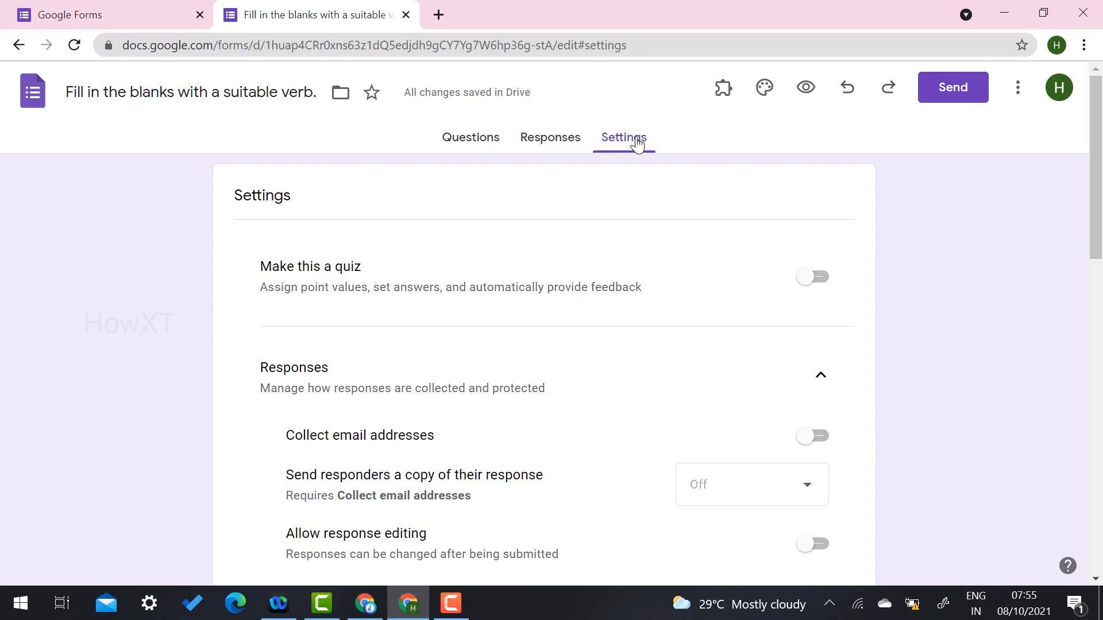
mouse_move(588, 156)
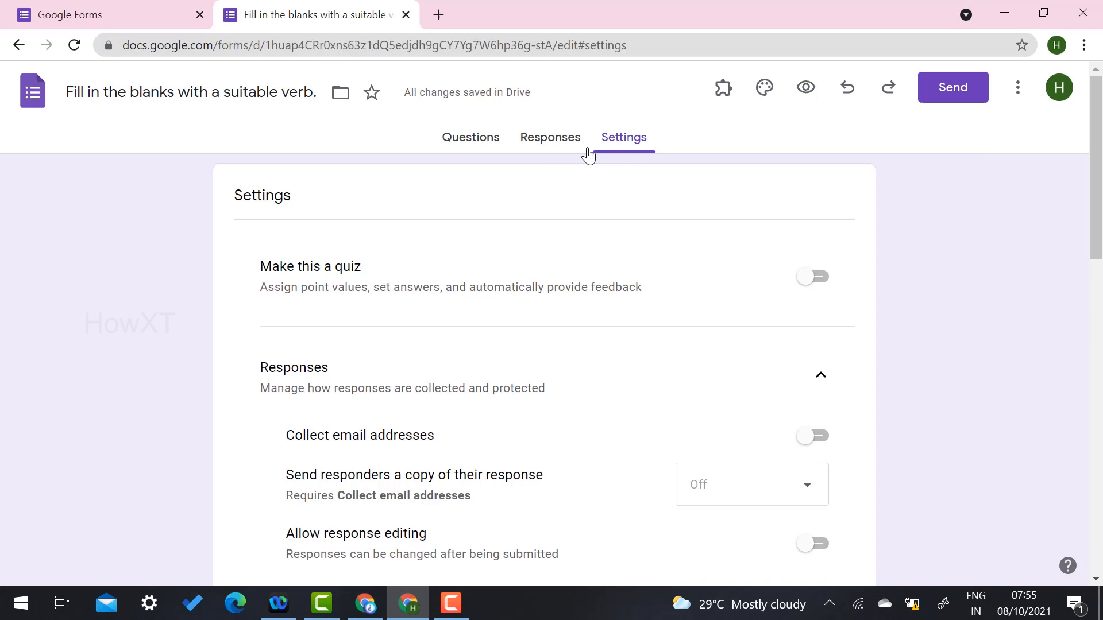
left_click(471, 137)
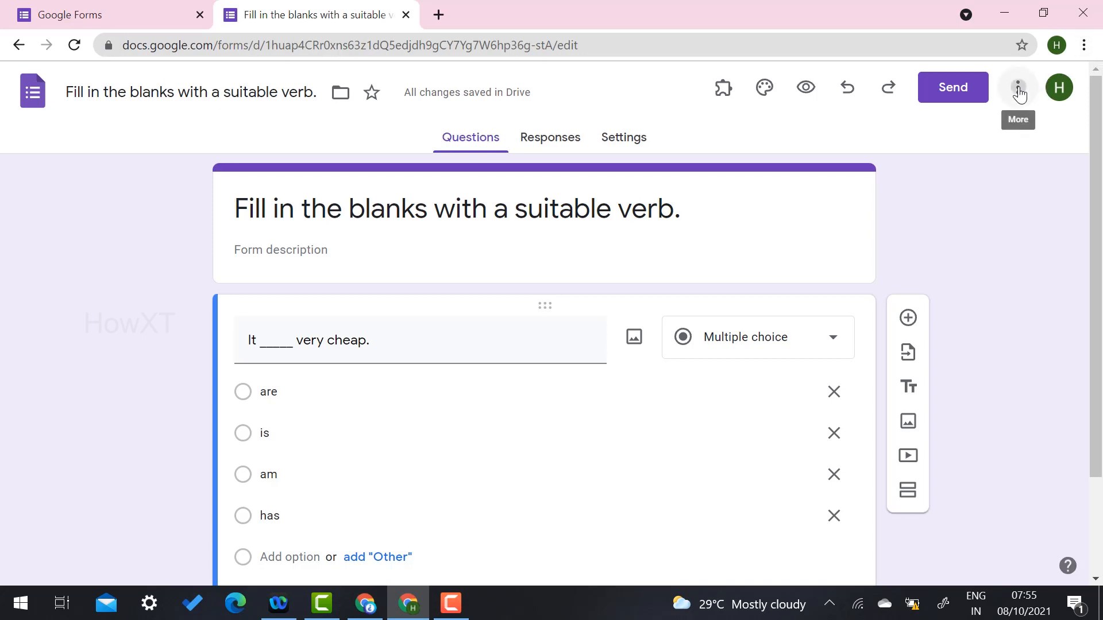
Print the form from the More menu with Adobe PDF as destination
left_click(1018, 87)
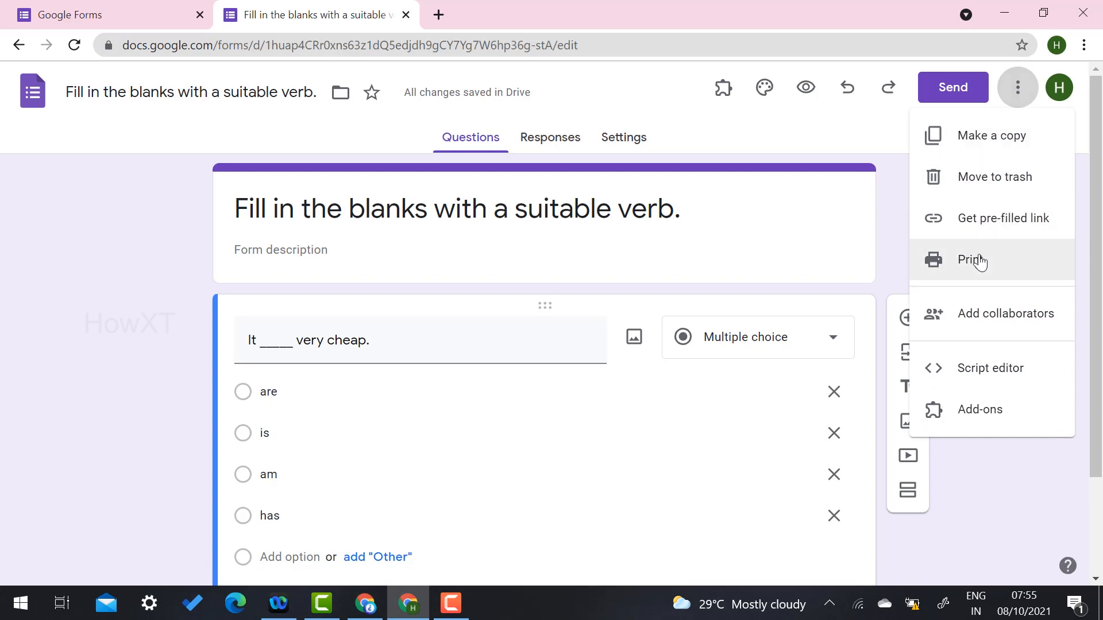
mouse_move(982, 262)
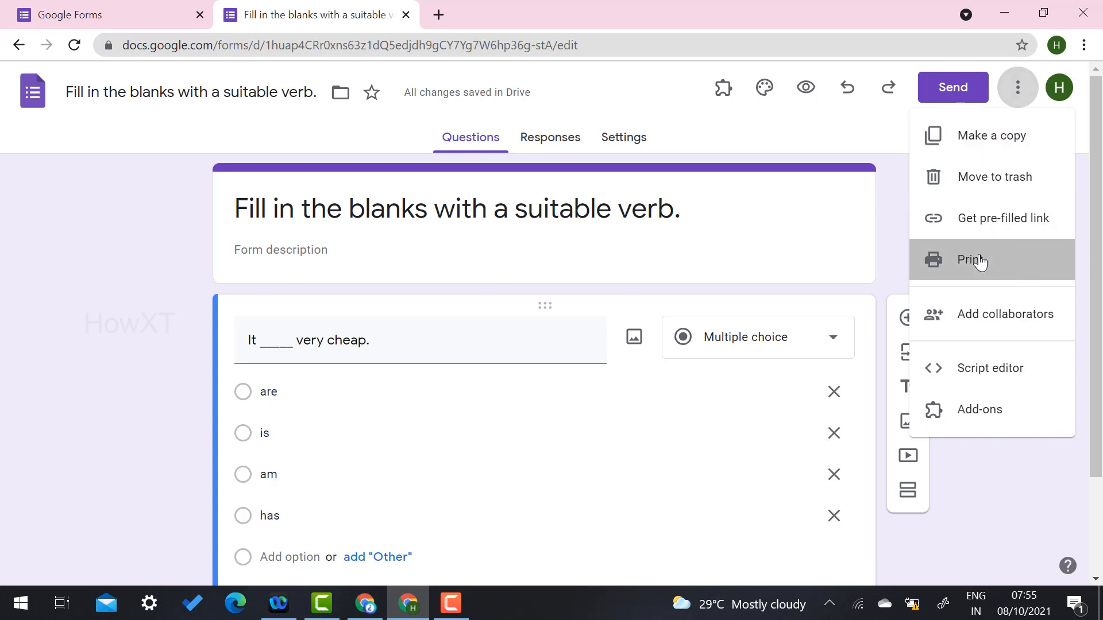
left_click(971, 259)
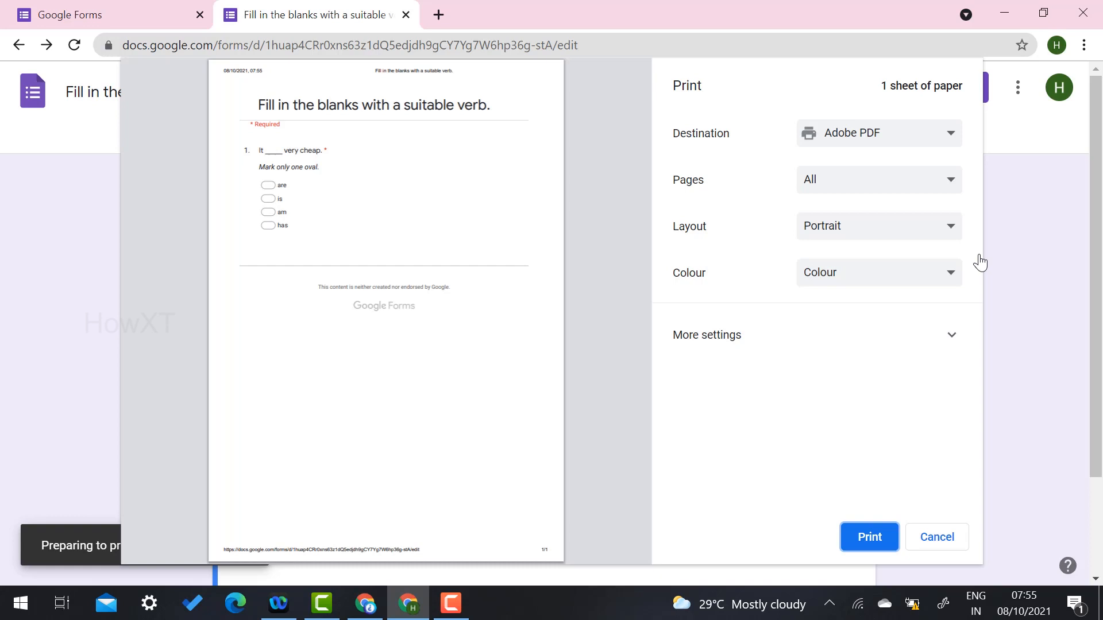
mouse_move(865, 151)
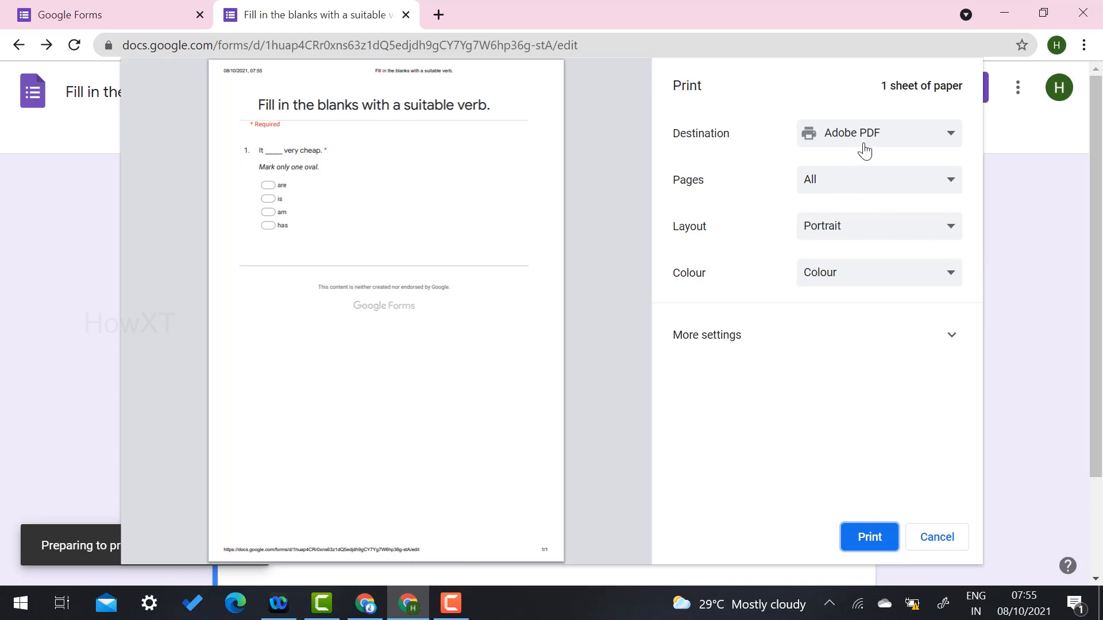
left_click(879, 133)
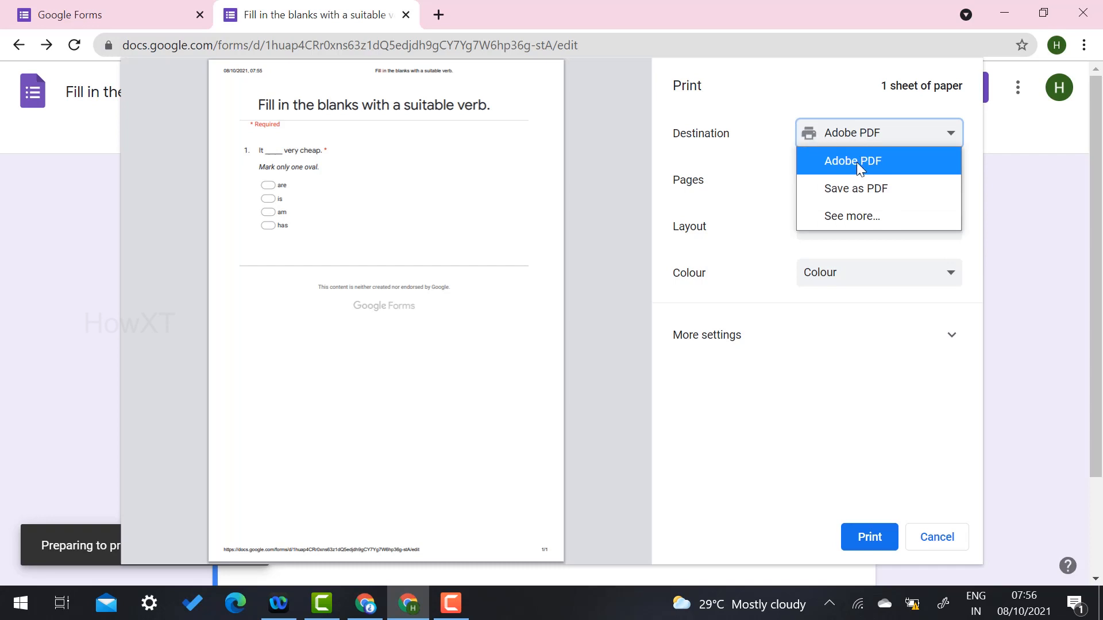
left_click(853, 161)
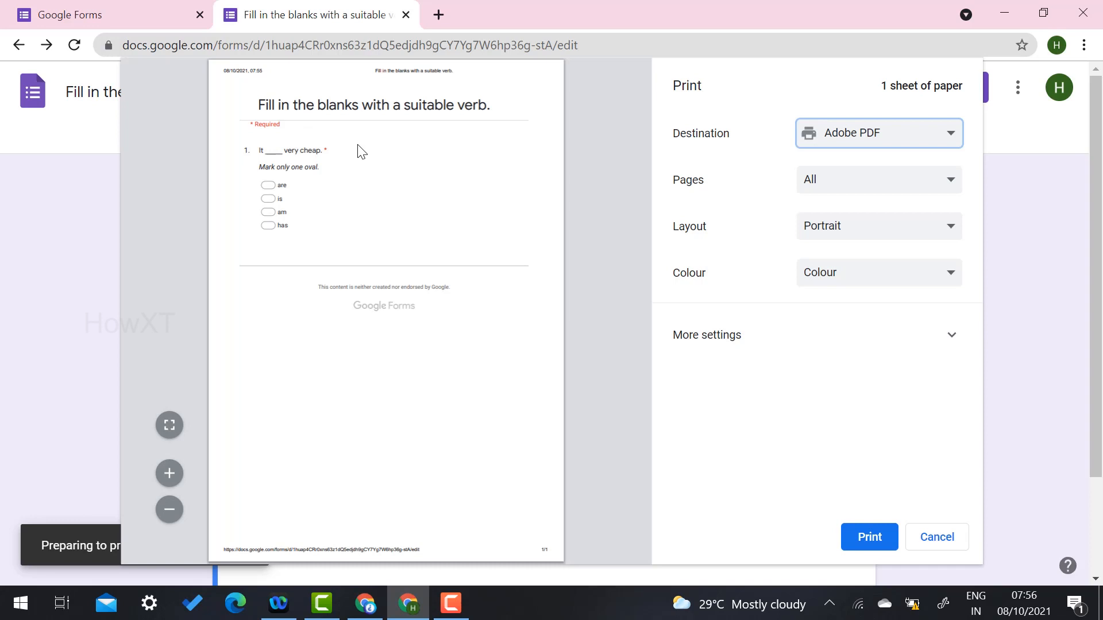
mouse_move(541, 393)
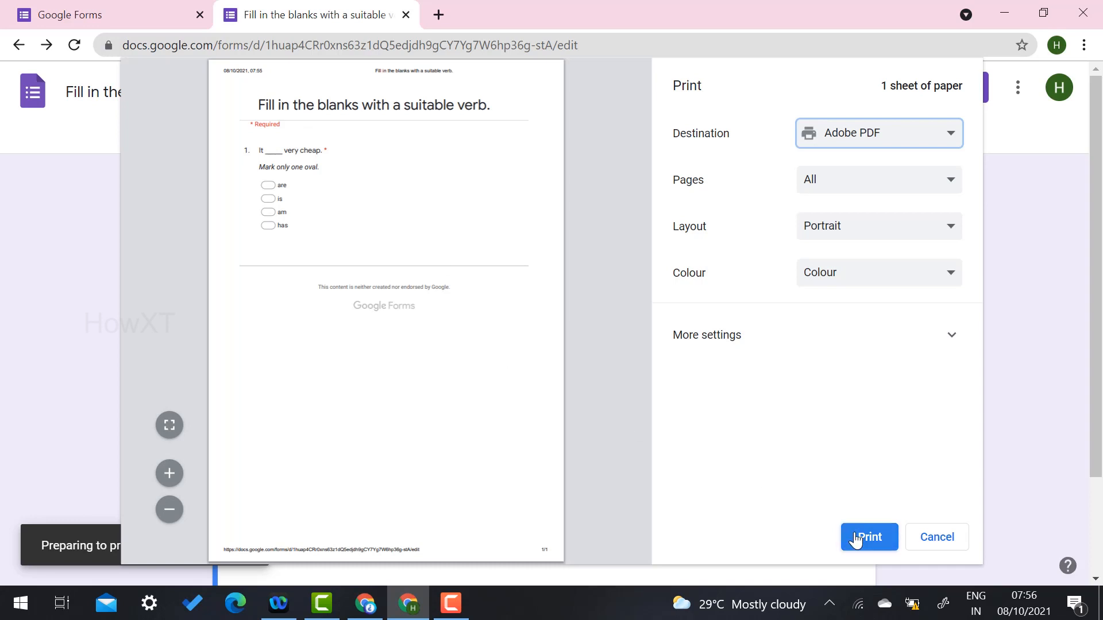
Print the form to a PDF in Downloads, then open that PDF from File Explorer
left_click(870, 537)
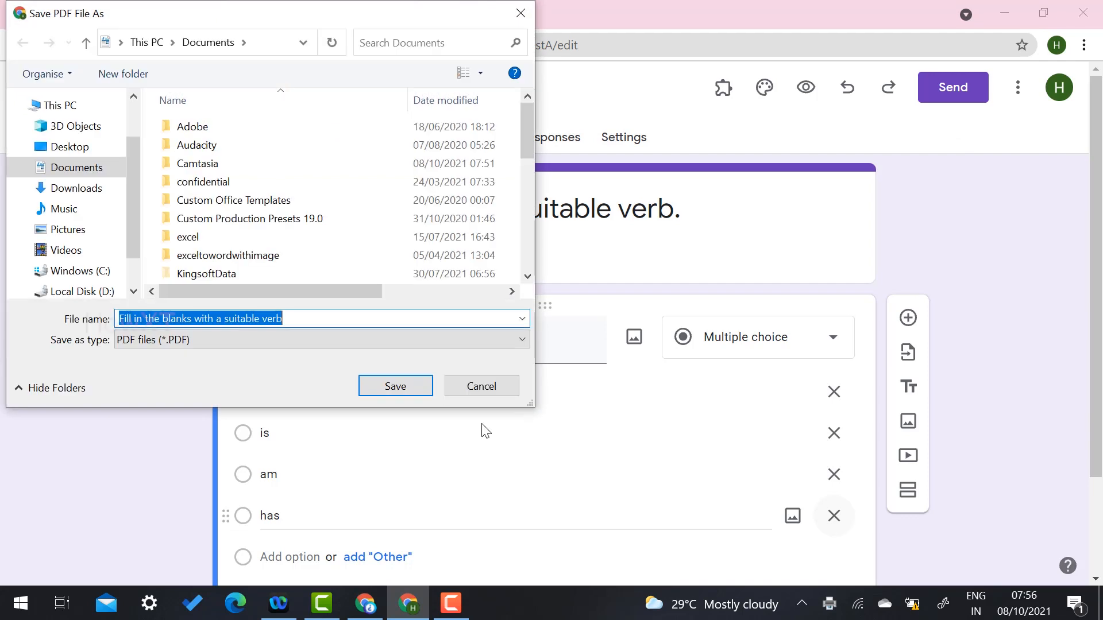
left_click(76, 188)
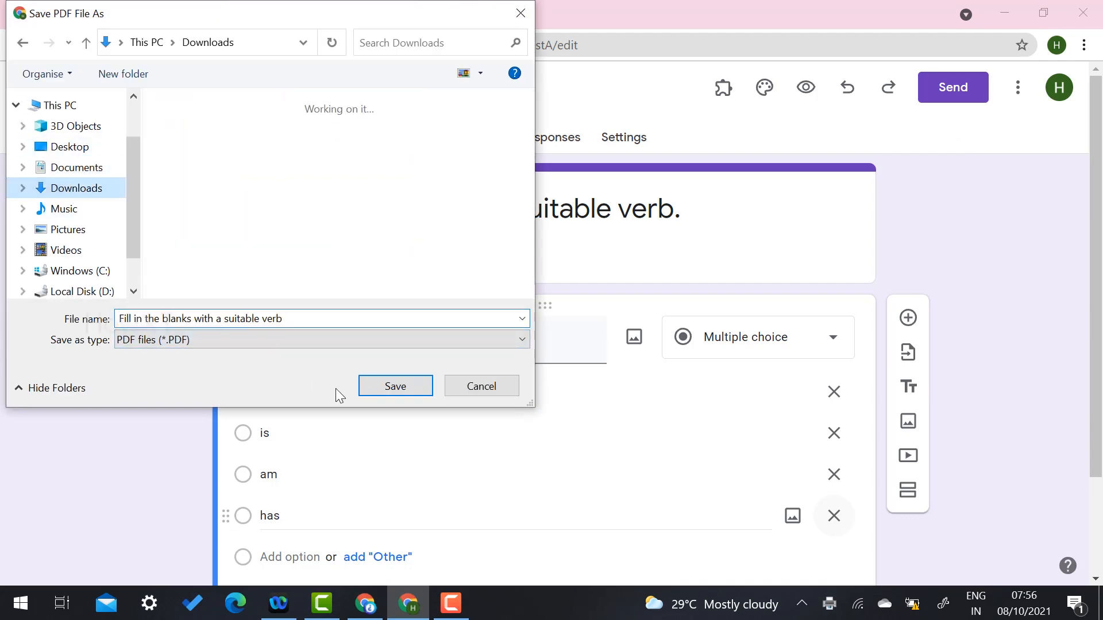
left_click(395, 386)
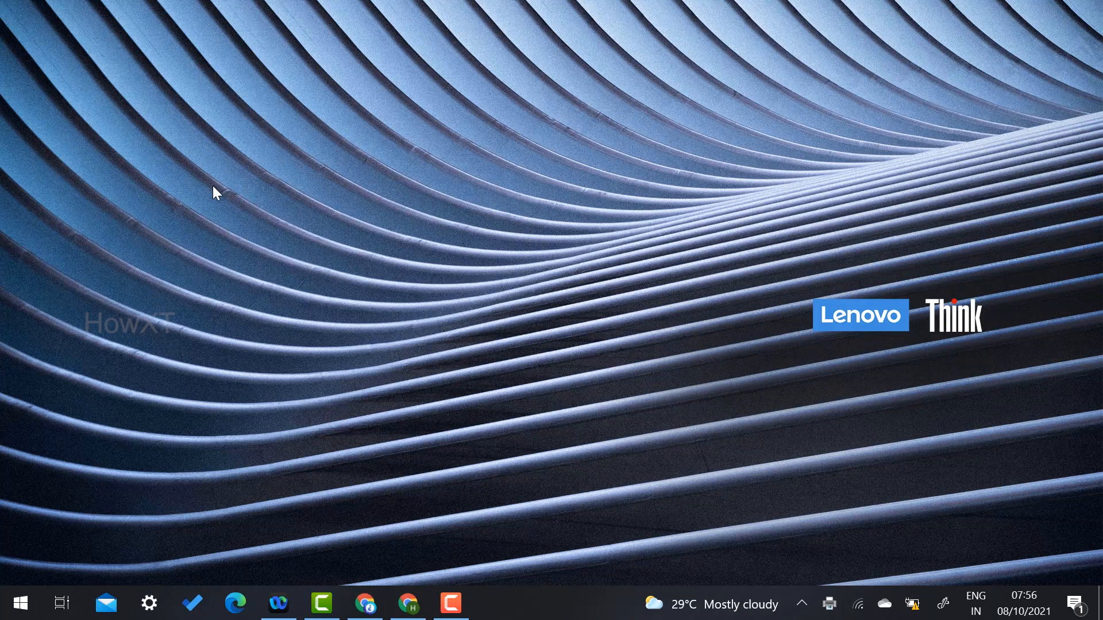
left_click(496, 603)
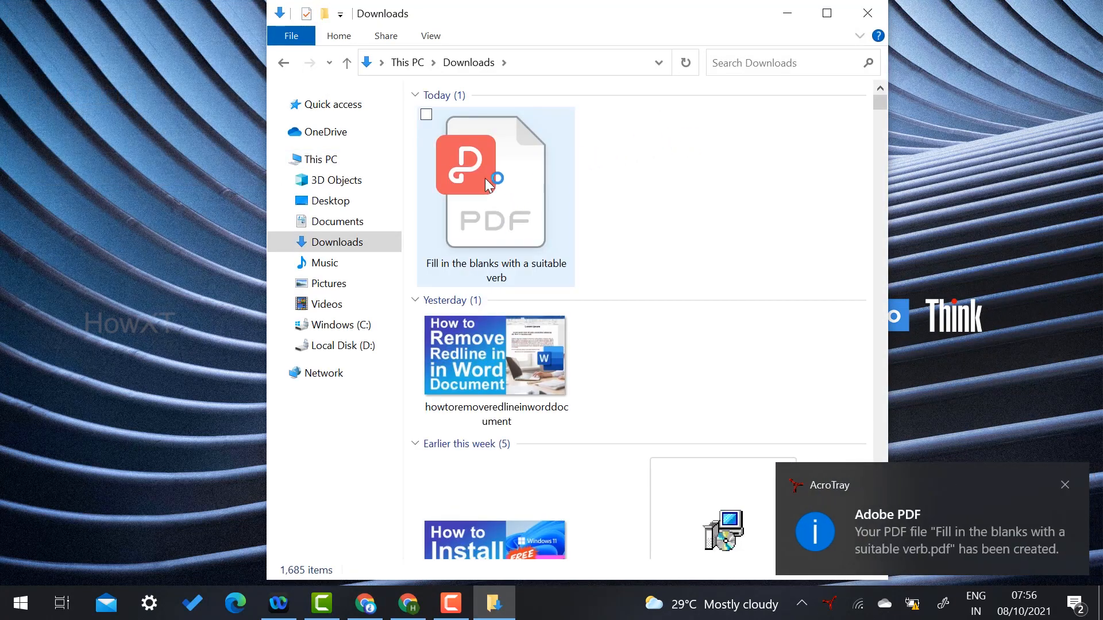
double_click(488, 183)
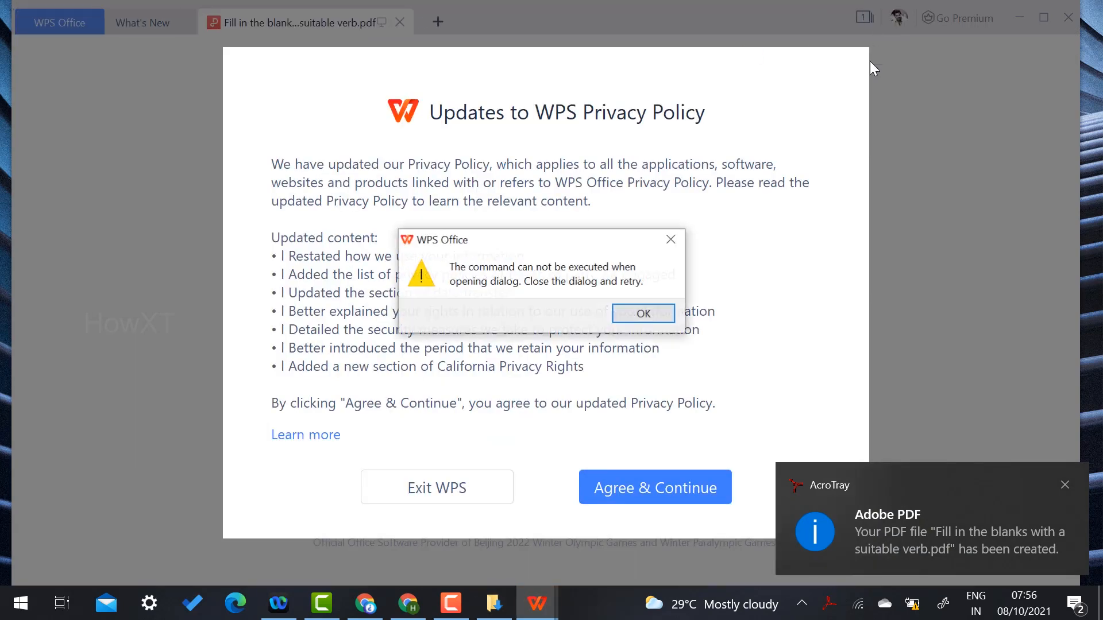
Dismiss the WPS error, accept the privacy policy, and scroll through the quiz PDF
left_click(643, 313)
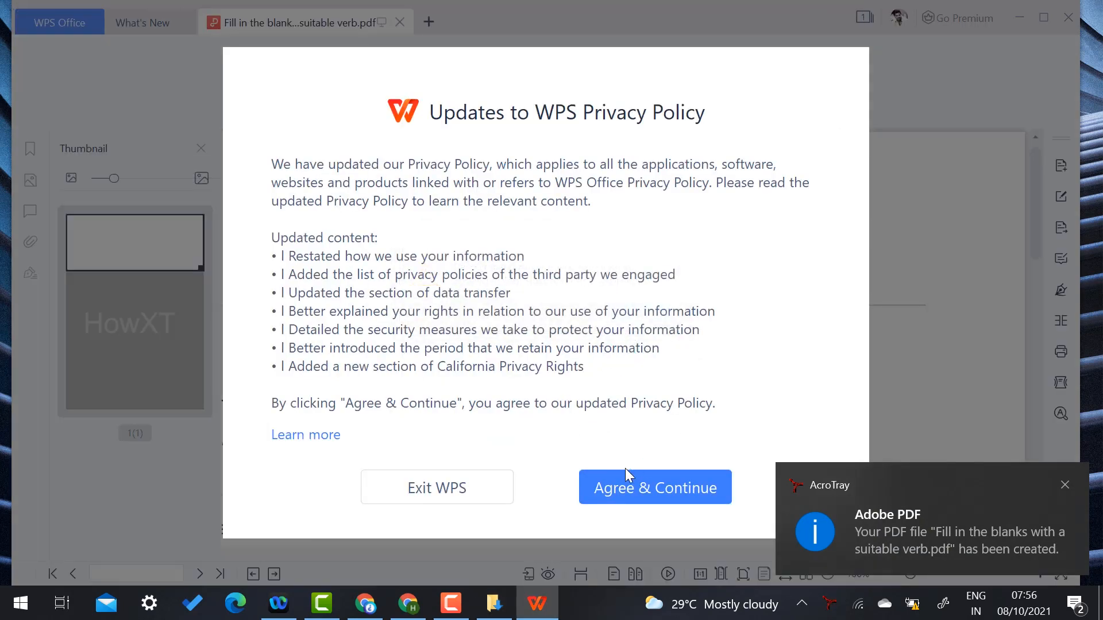
left_click(655, 487)
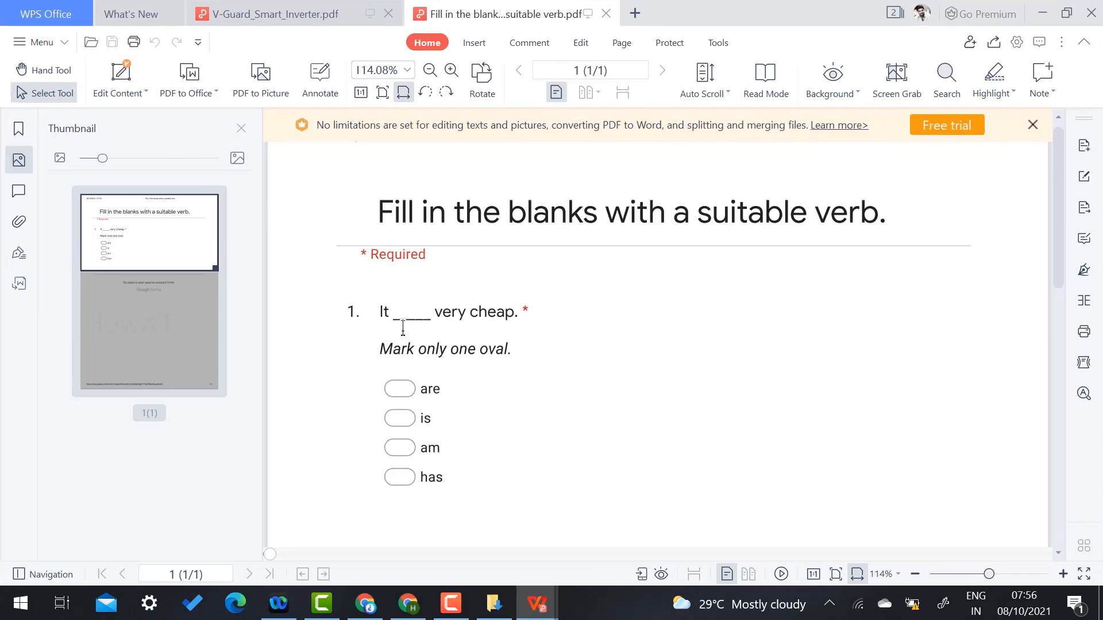
scroll("down", 3)
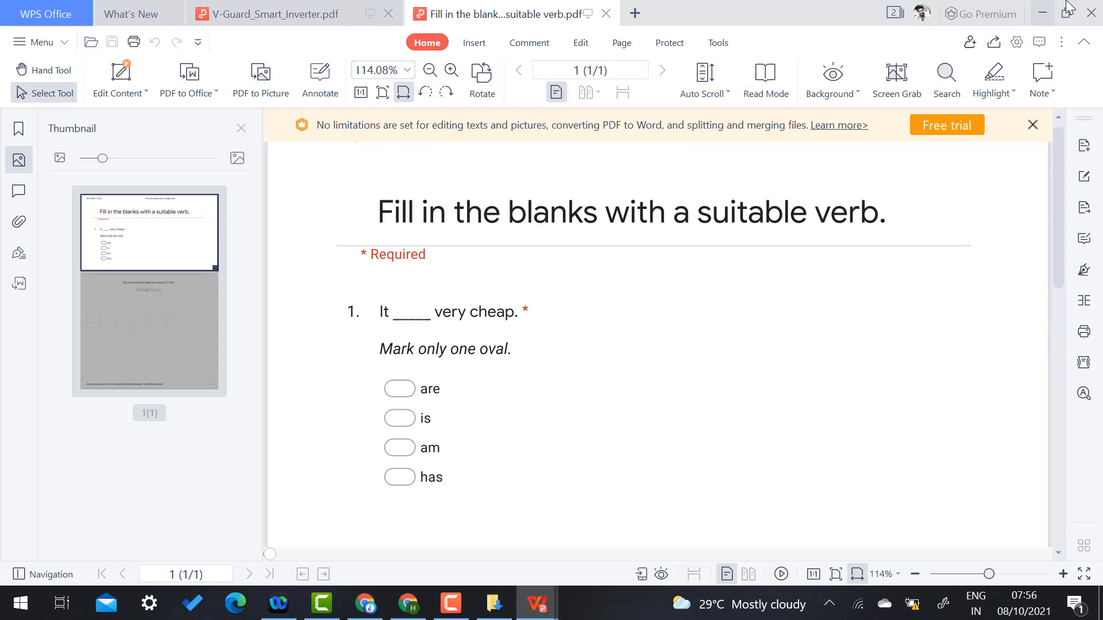
mouse_move(407, 613)
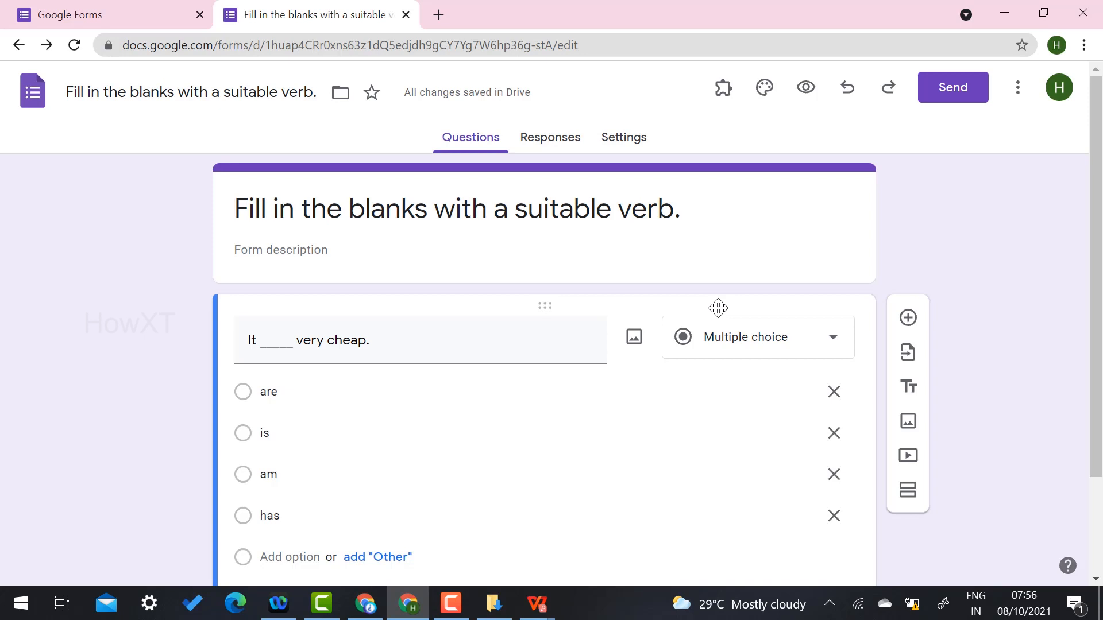
left_click(1018, 87)
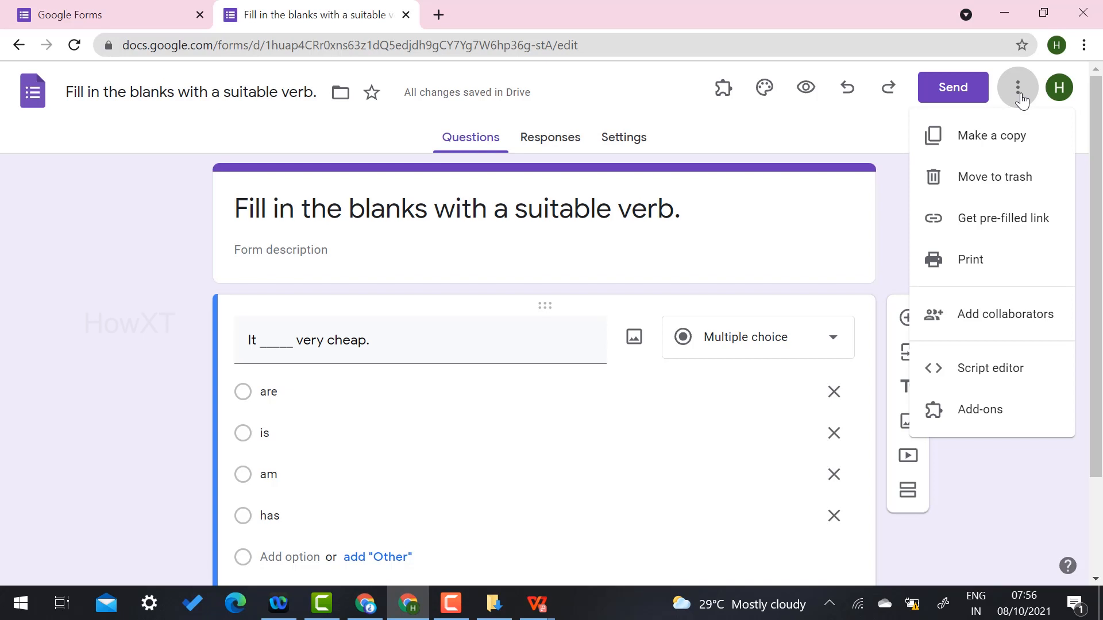
mouse_move(999, 322)
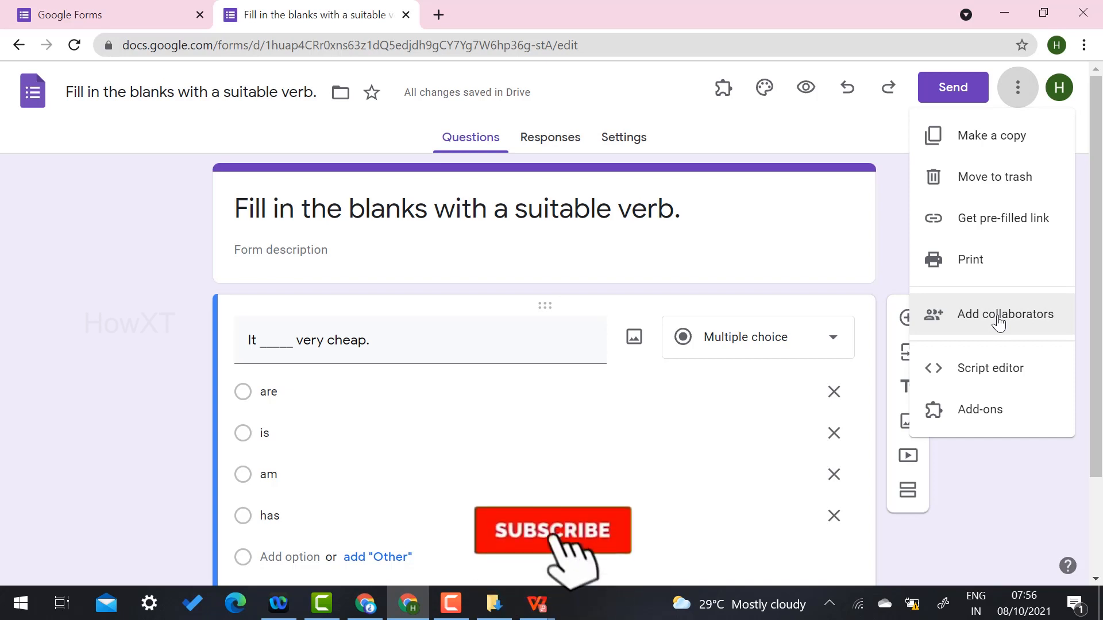
left_click(552, 531)
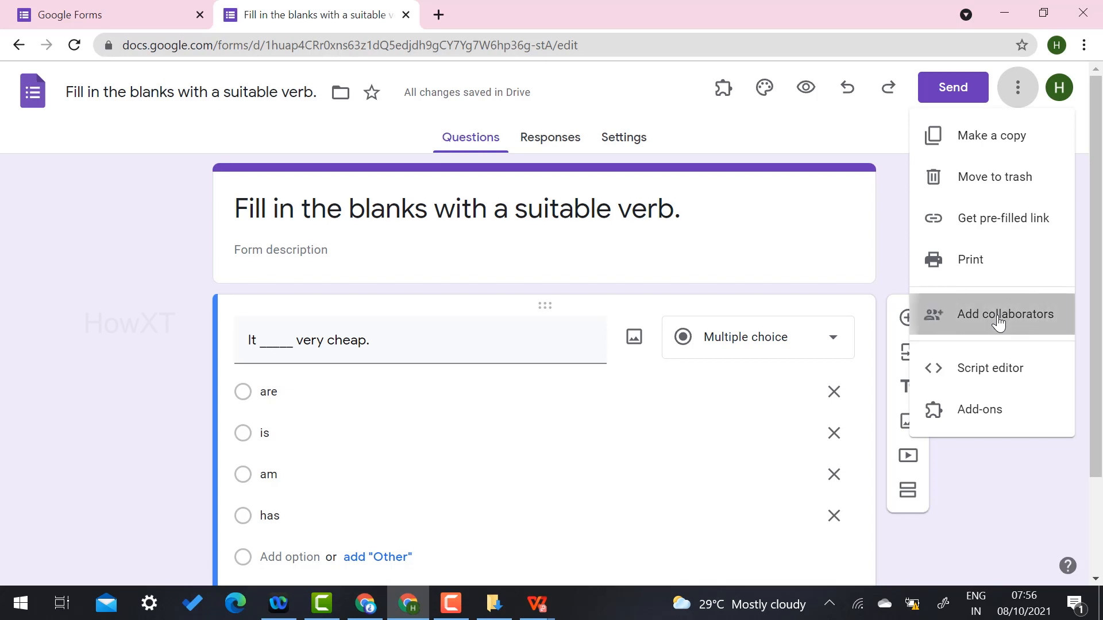
left_click(1005, 314)
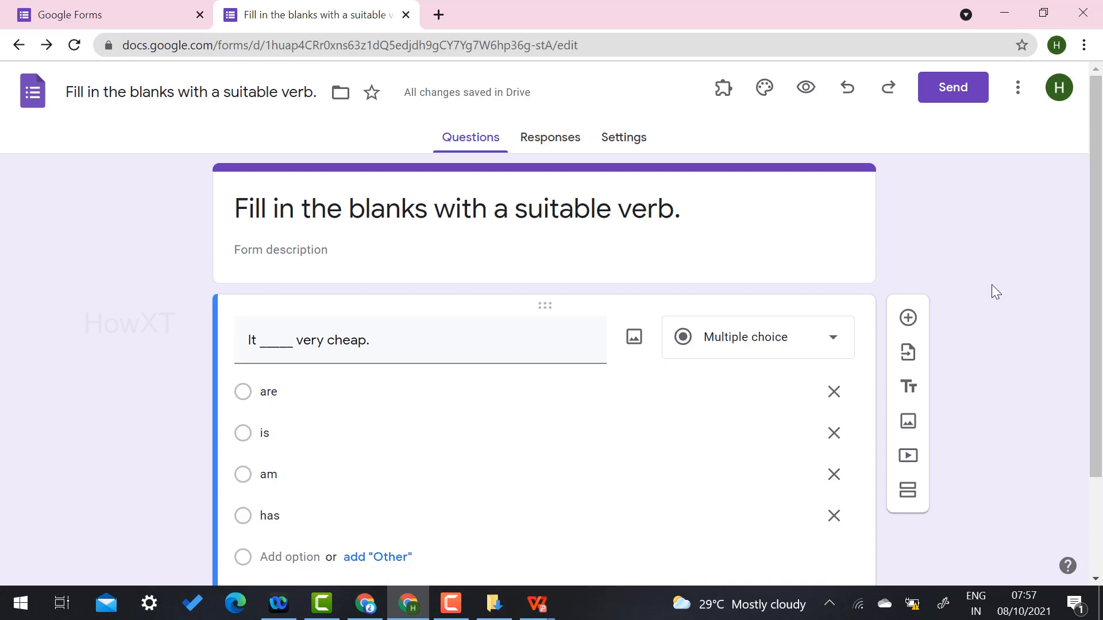
mouse_move(607, 147)
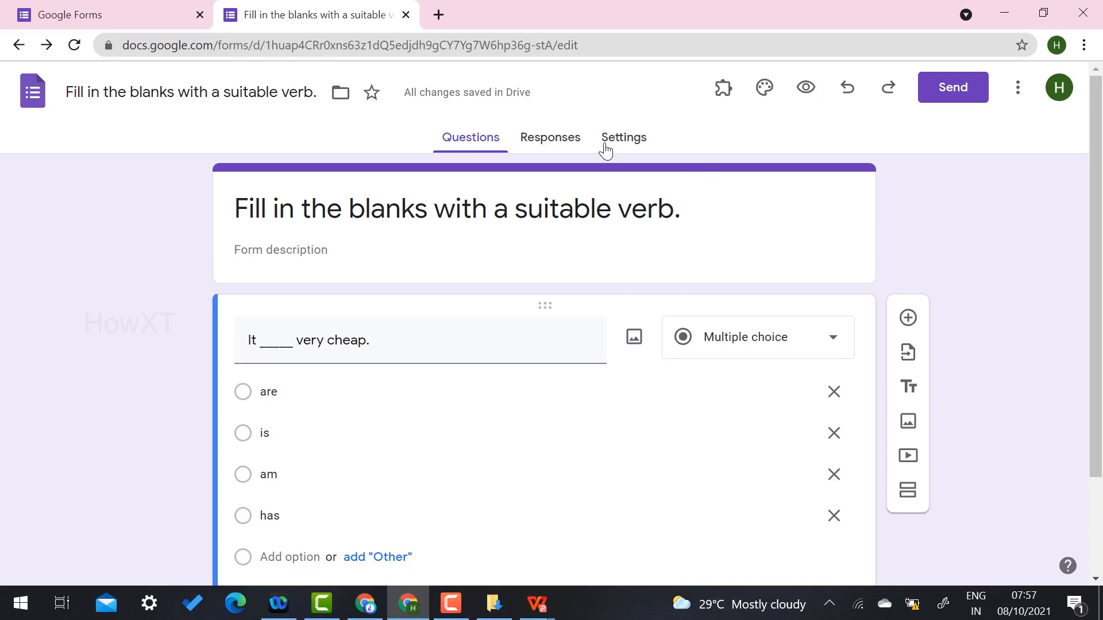
Reopen the form's Settings and show the More menu with Print and Add collaborators
left_click(623, 138)
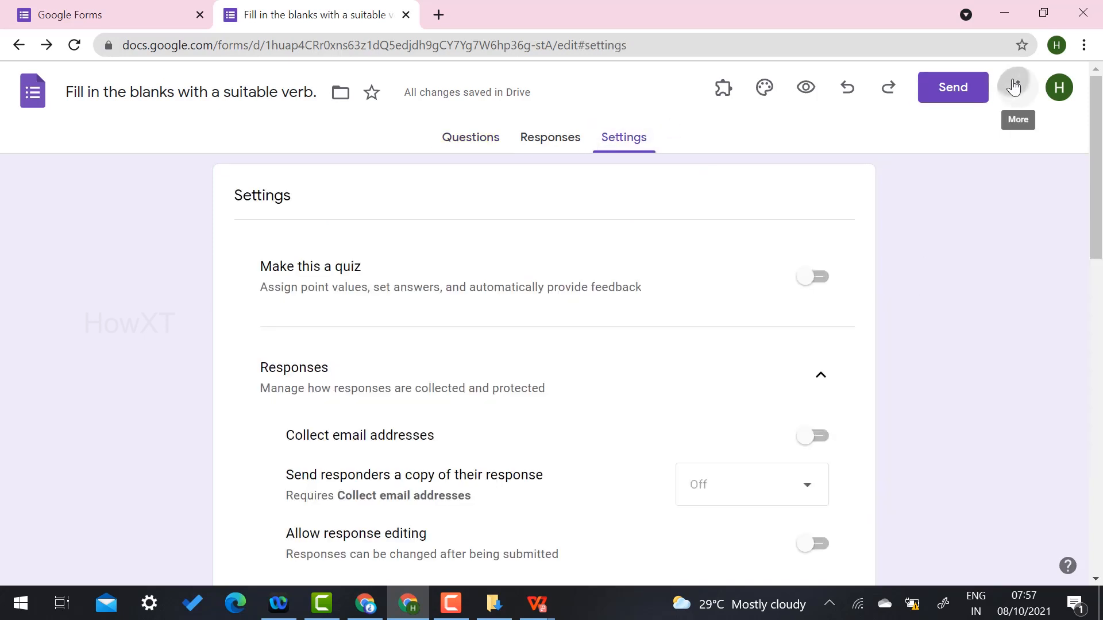
left_click(1017, 87)
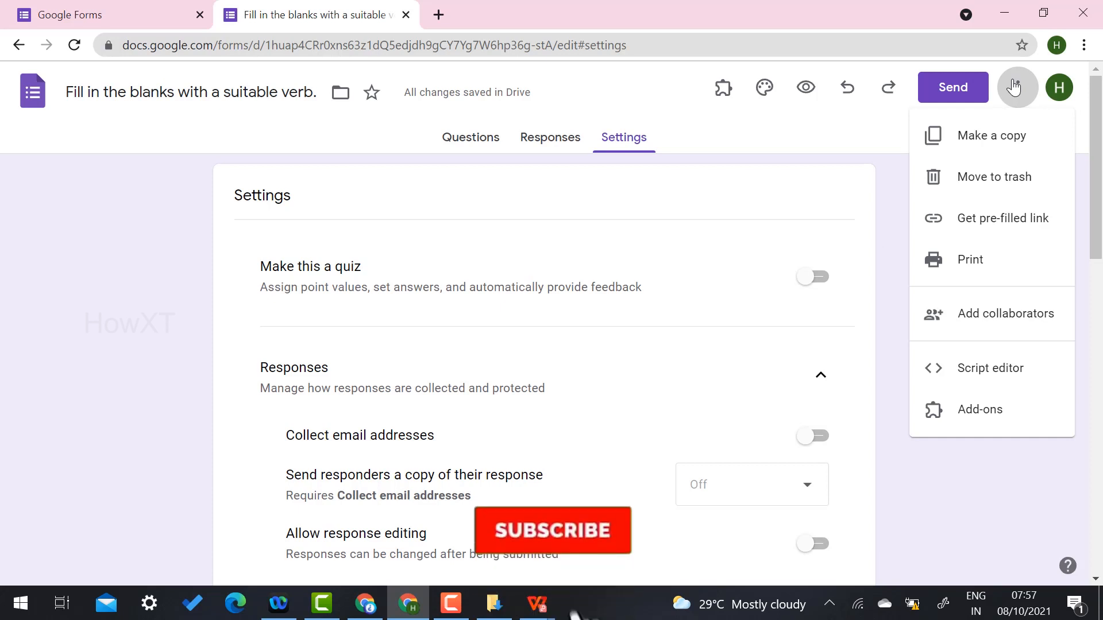
left_click(553, 530)
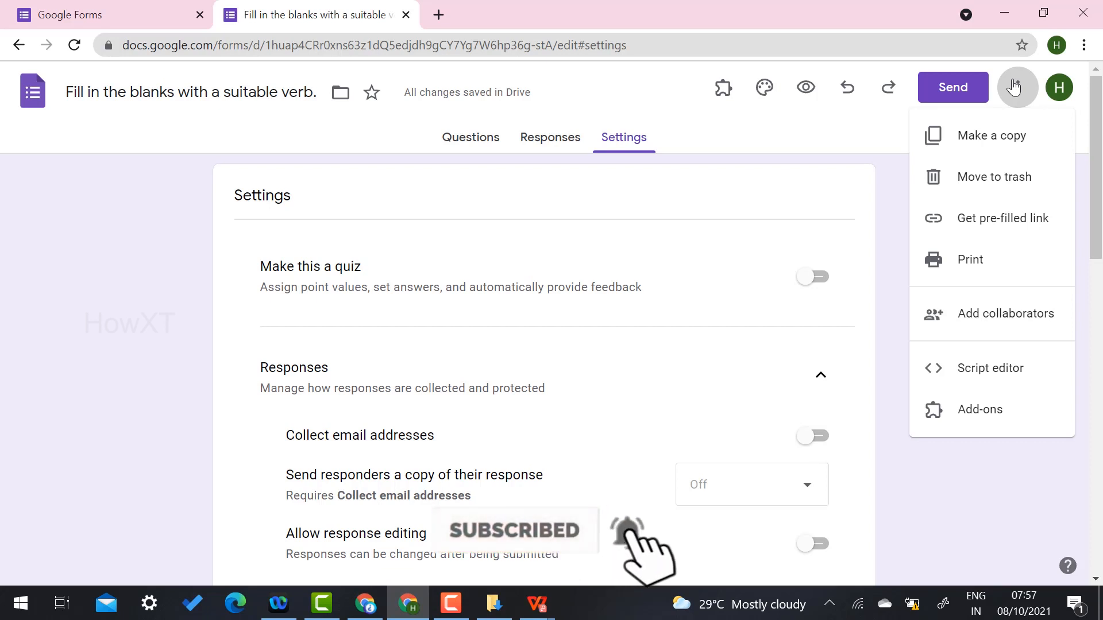